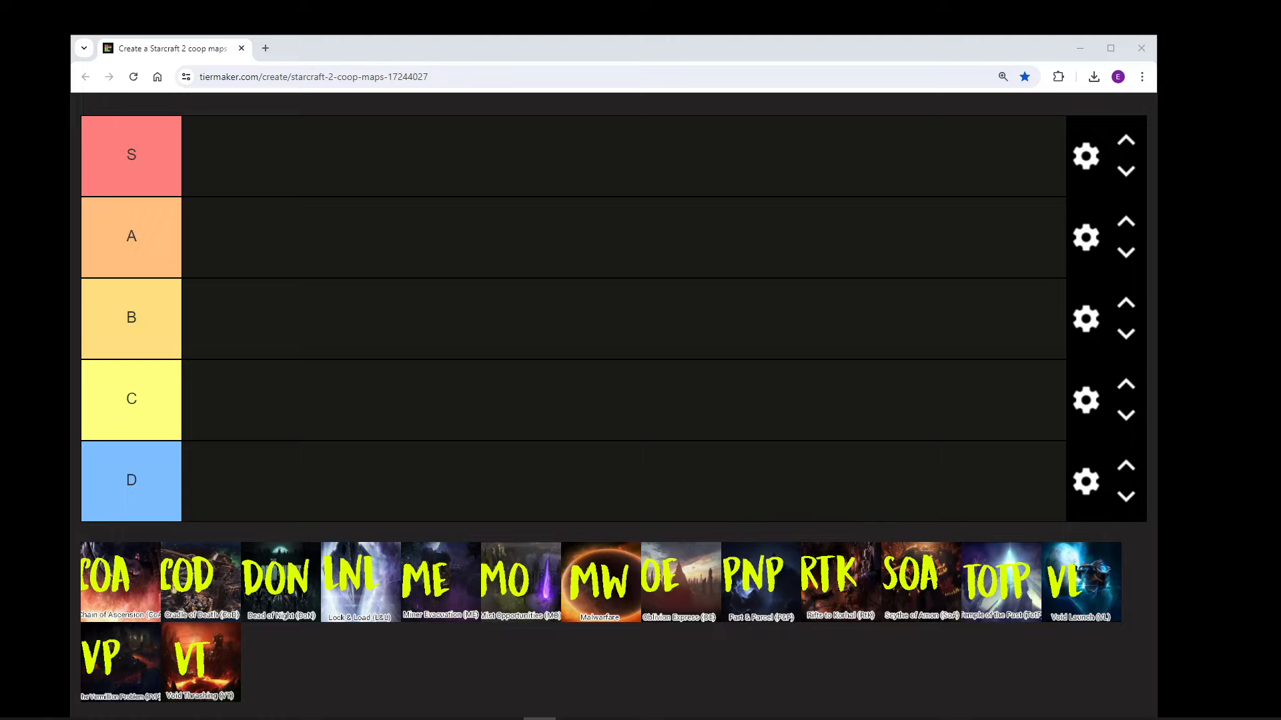
pyautogui.moveTo(112, 587)
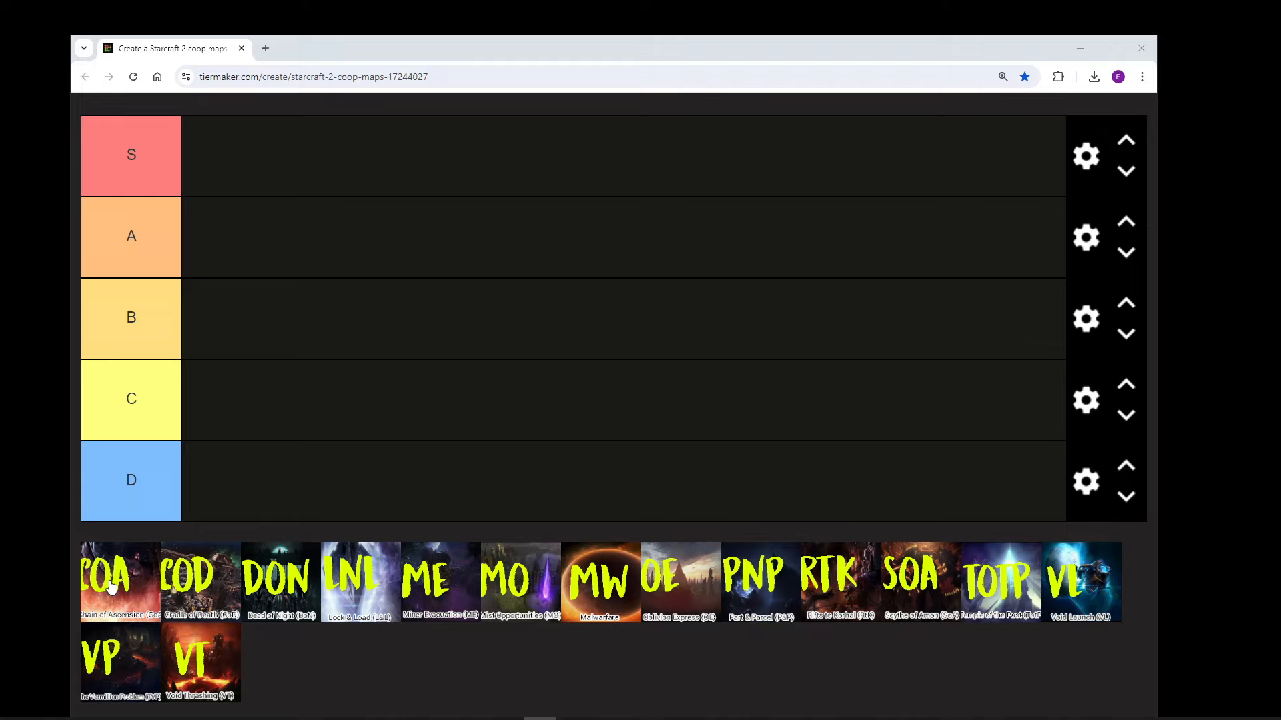
# Step: Rank Chain of Ascension in tier C and Cradle of Death in tier B
pyautogui.moveTo(119, 582); pyautogui.dragTo(221, 399)
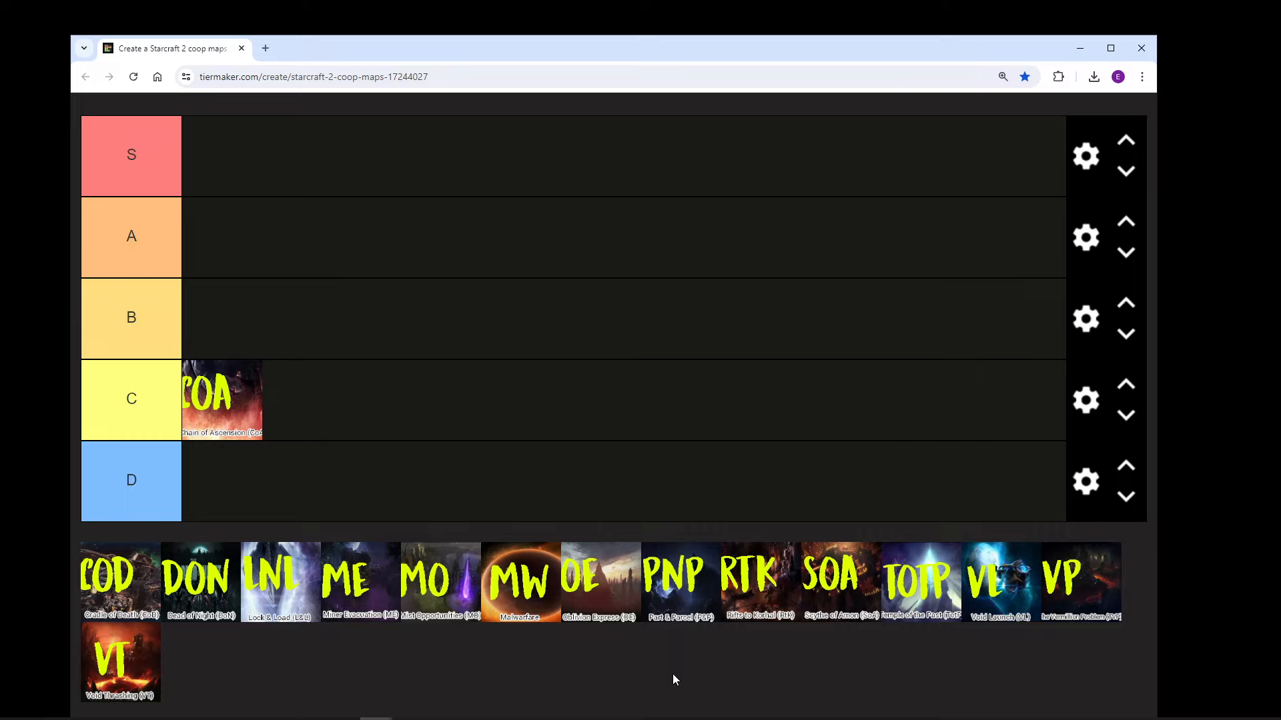
pyautogui.moveTo(629, 651)
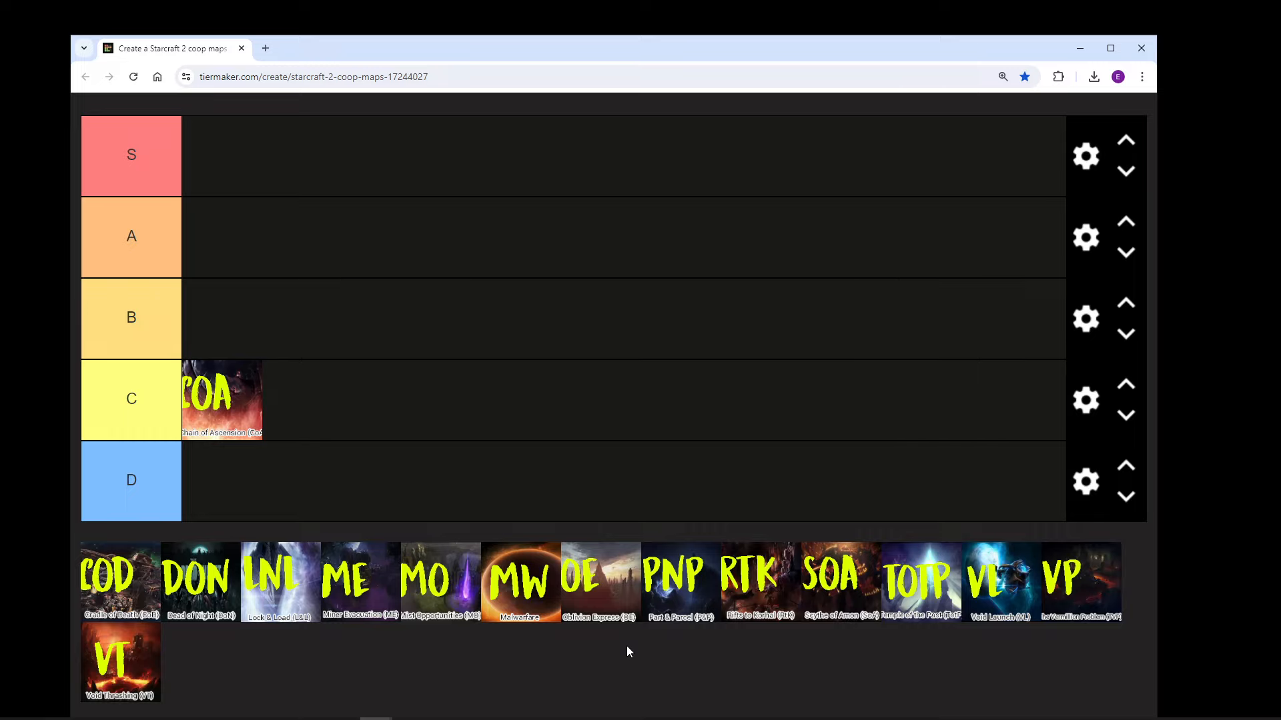
pyautogui.moveTo(582, 655)
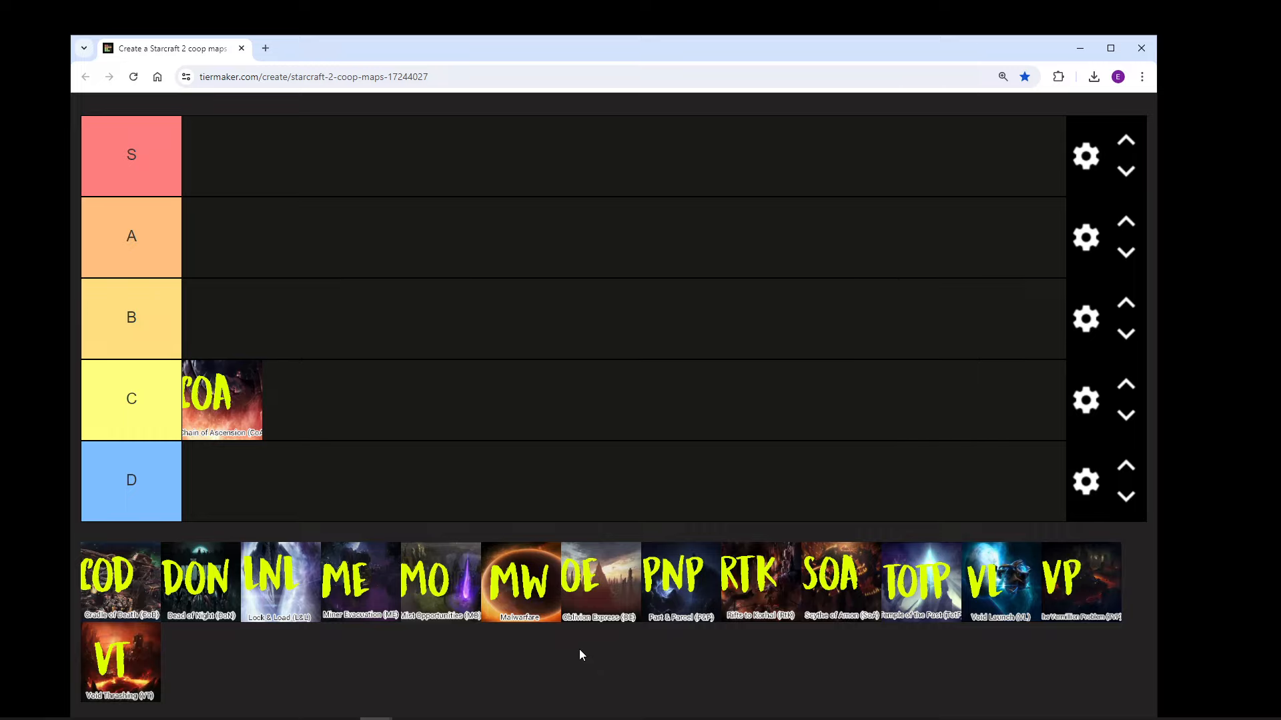
pyautogui.moveTo(563, 651)
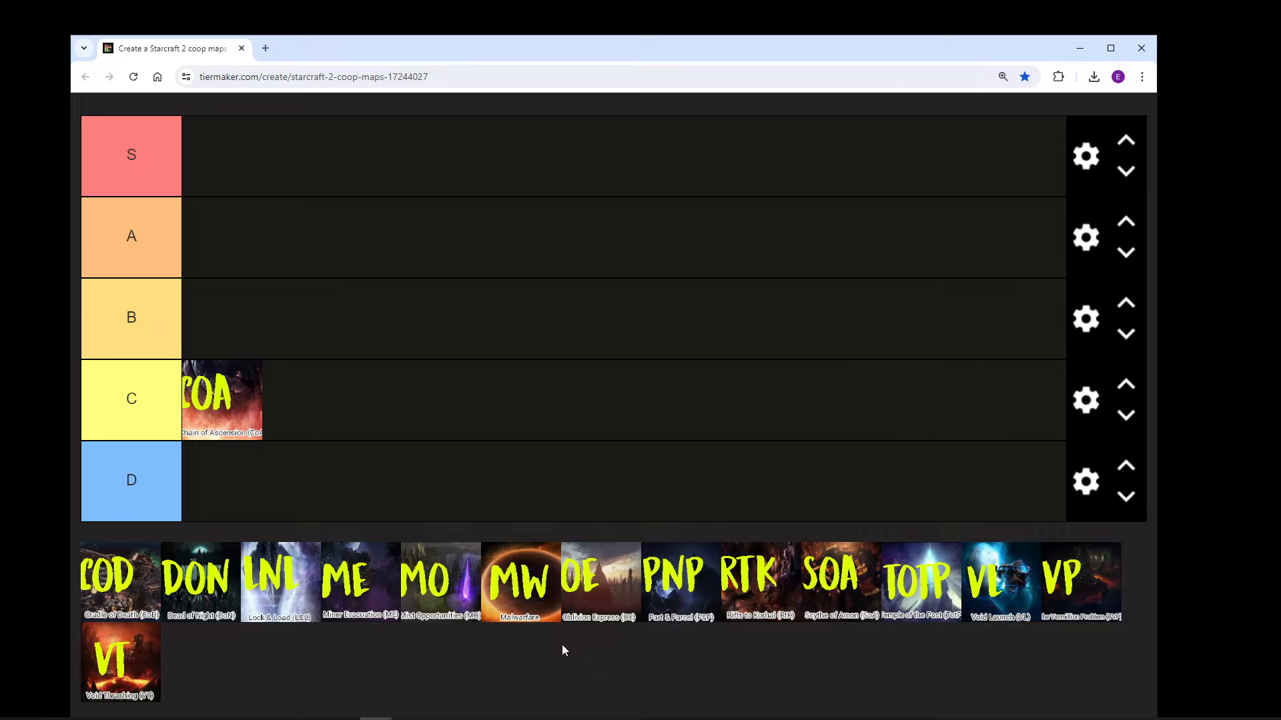
pyautogui.moveTo(131, 590)
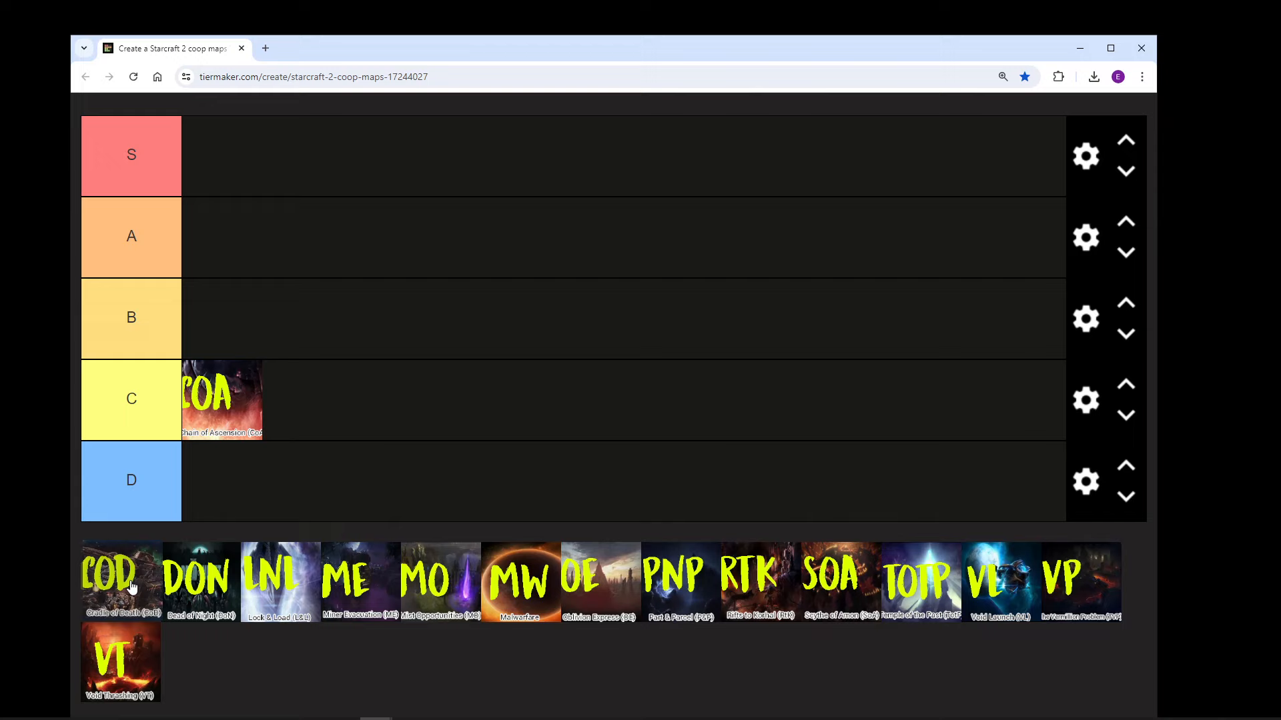
pyautogui.moveTo(118, 581); pyautogui.dragTo(220, 318)
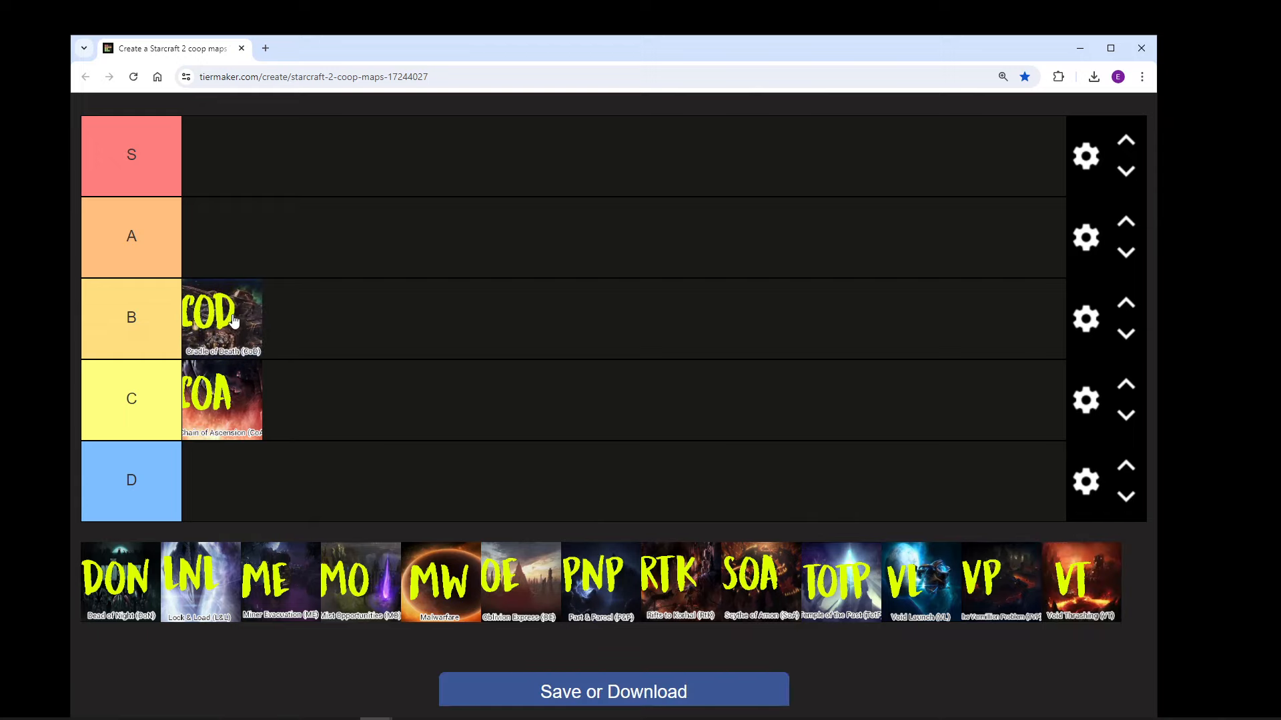
pyautogui.moveTo(138, 651)
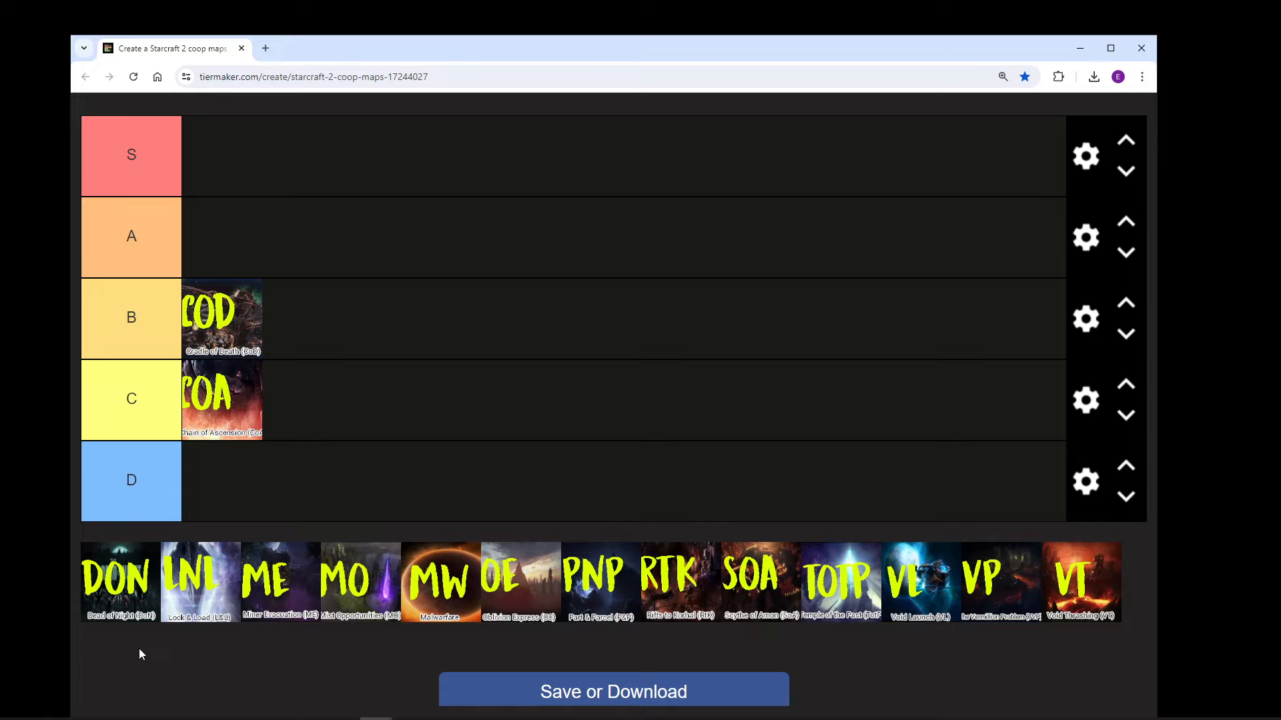
pyautogui.moveTo(148, 661)
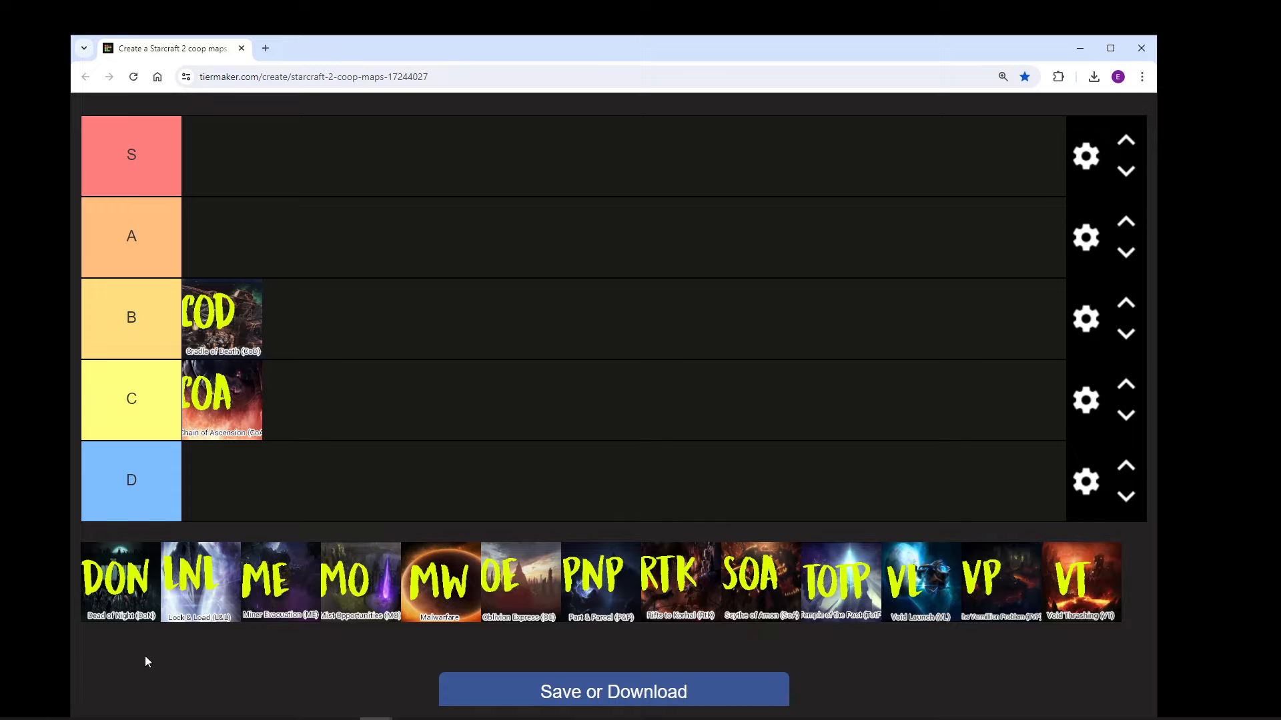
pyautogui.moveTo(159, 661)
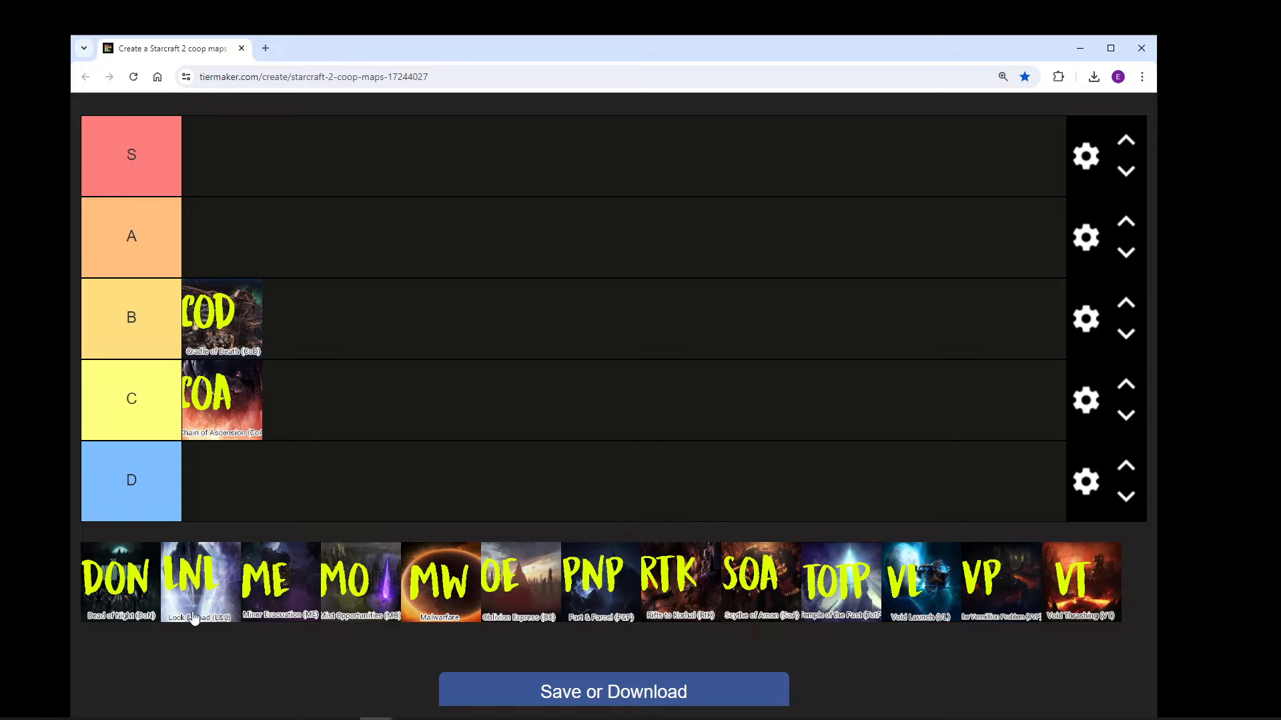
pyautogui.moveTo(127, 591)
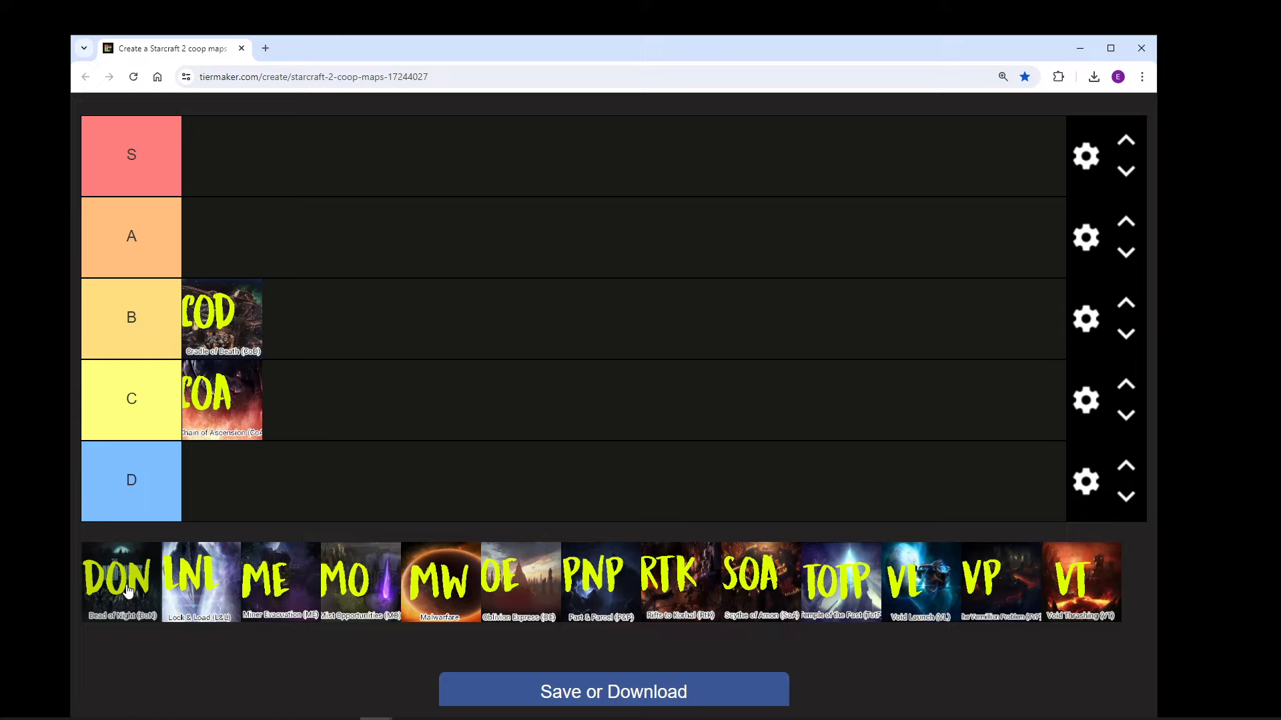
# Step: Rank Dead of Night and Lock & Load side by side in tier A
pyautogui.moveTo(120, 578); pyautogui.dragTo(136, 485)
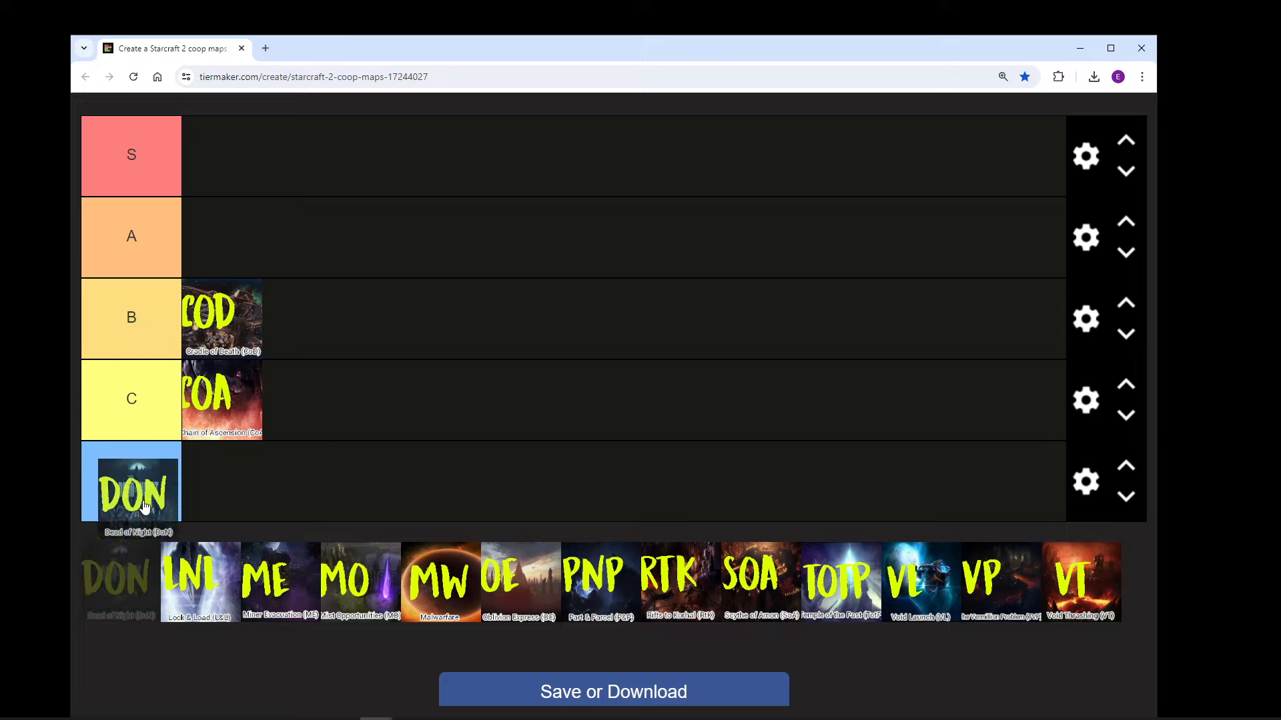
pyautogui.moveTo(136, 489); pyautogui.dragTo(217, 236)
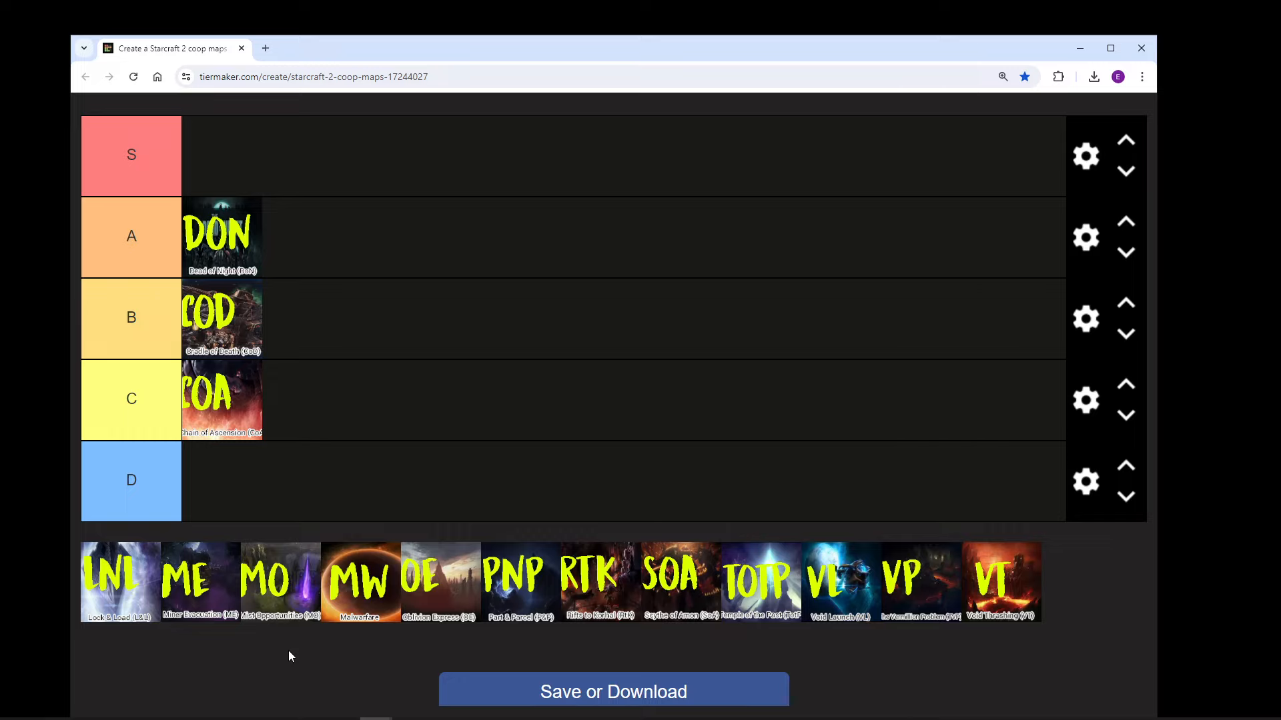
pyautogui.moveTo(291, 651)
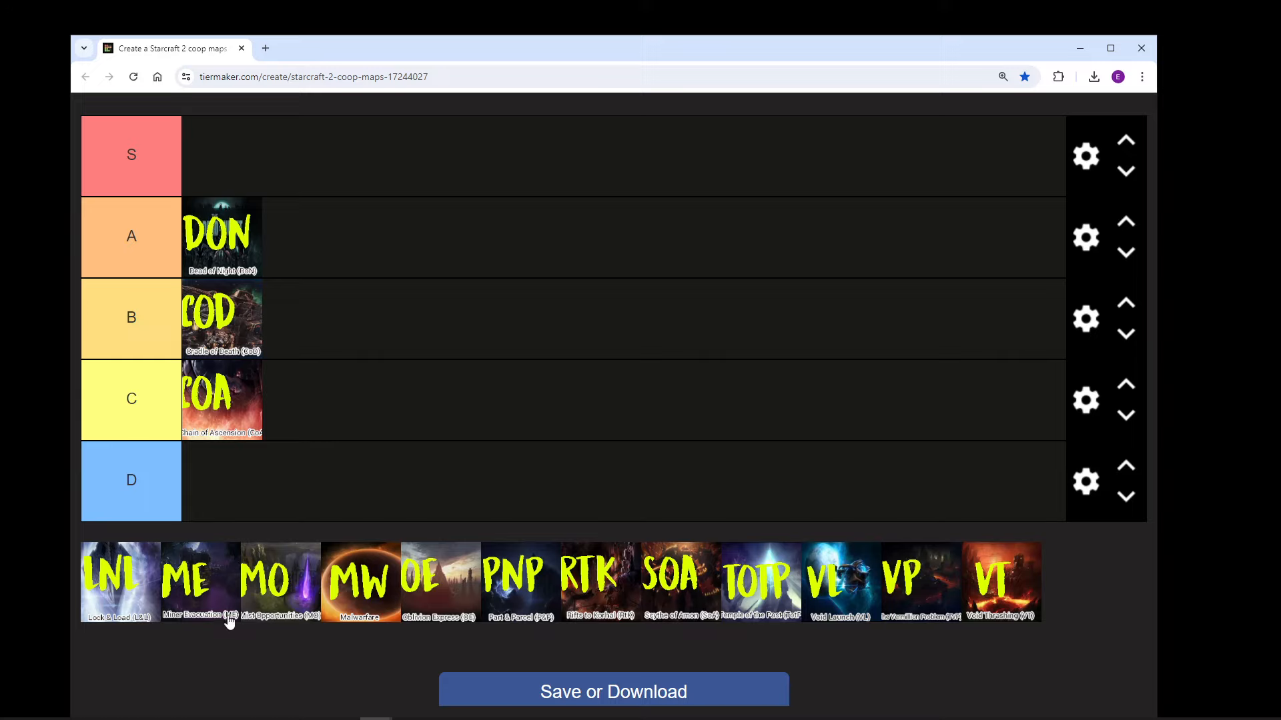
pyautogui.moveTo(120, 582); pyautogui.dragTo(266, 384)
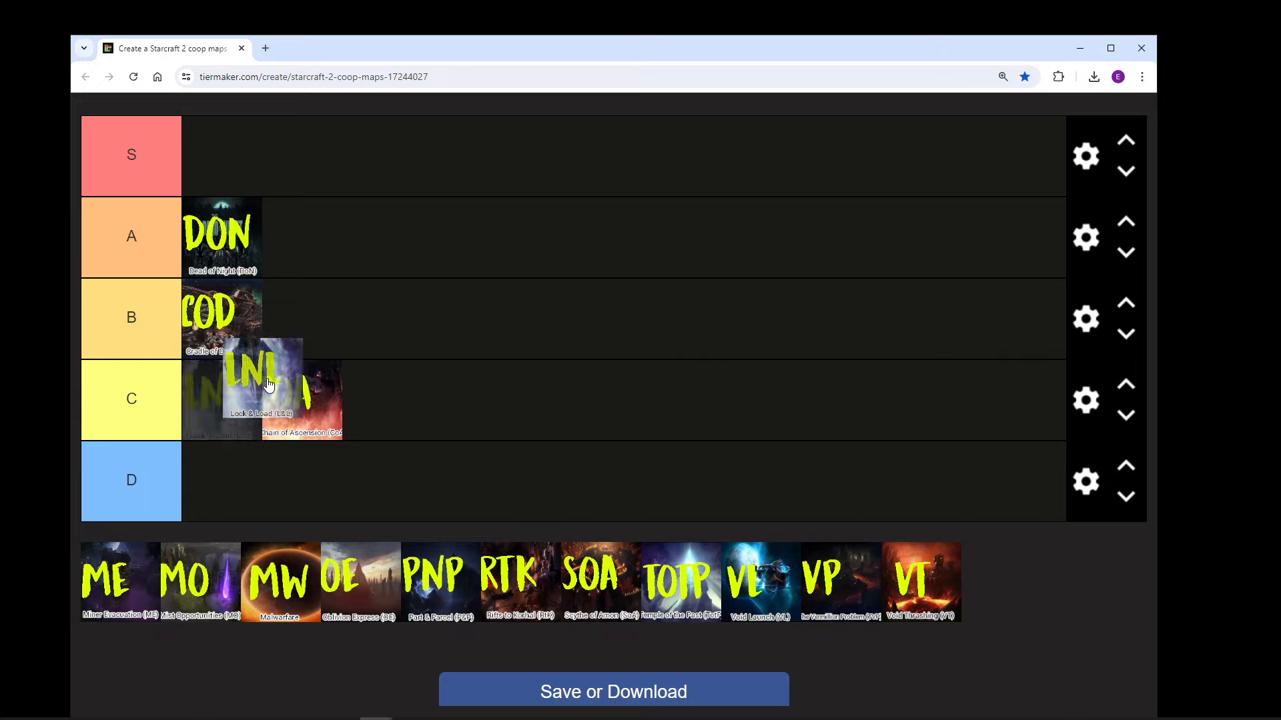
pyautogui.moveTo(261, 388); pyautogui.dragTo(303, 237)
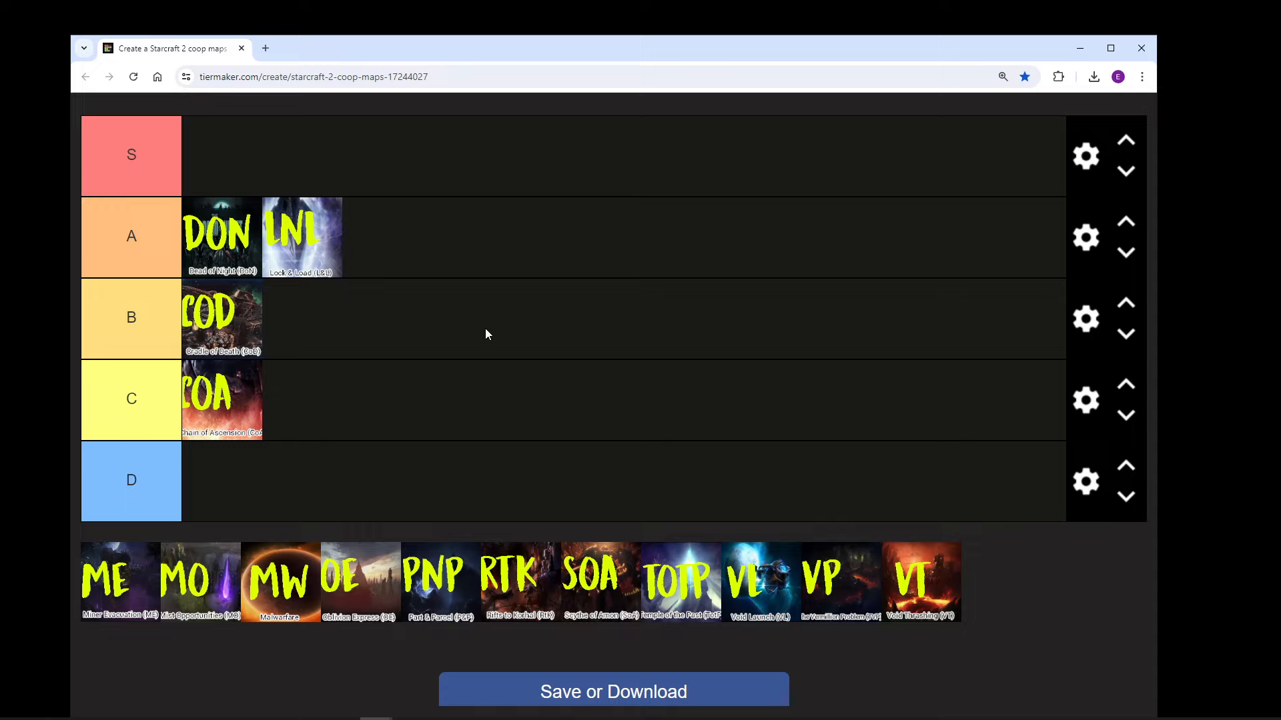
pyautogui.moveTo(526, 377)
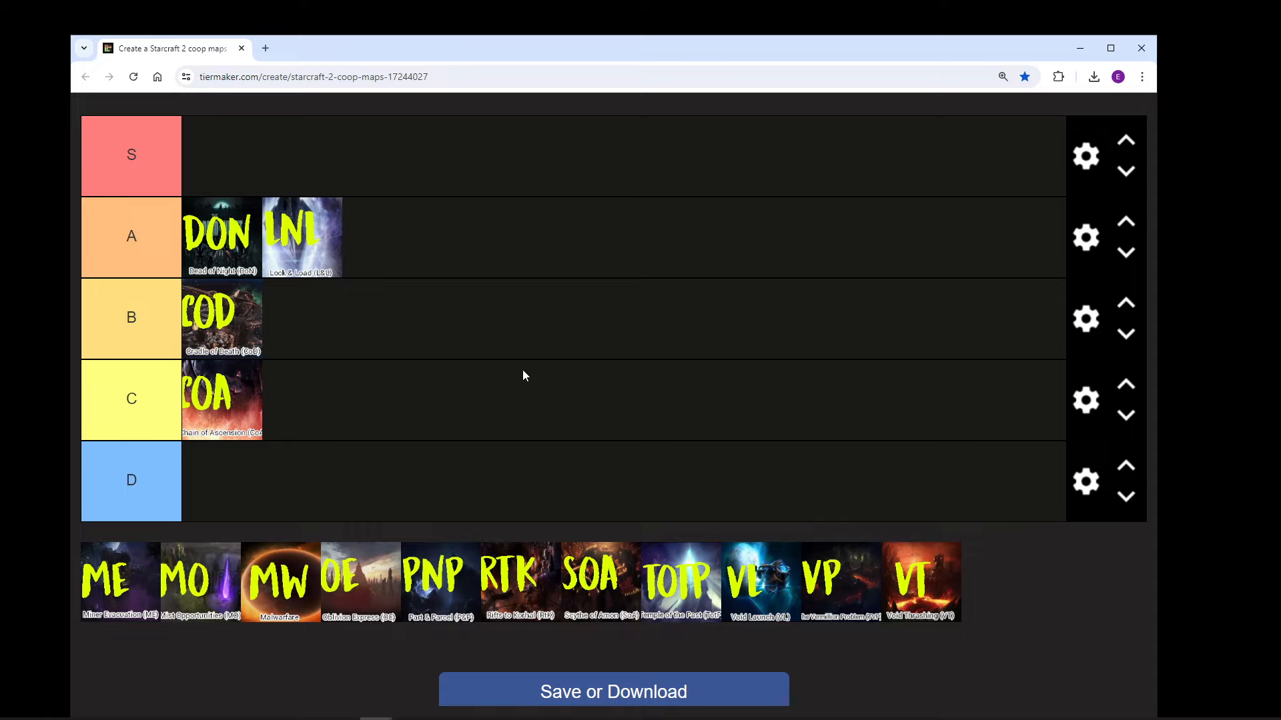
pyautogui.moveTo(559, 419)
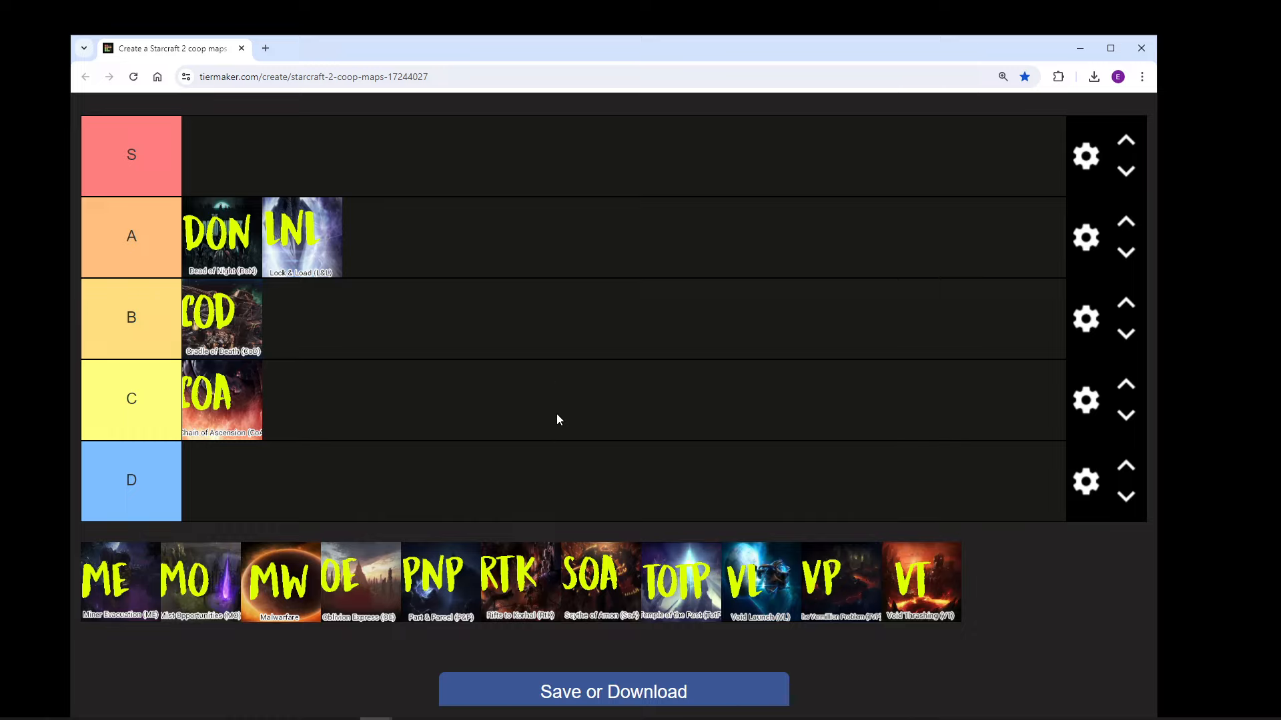
pyautogui.moveTo(547, 514)
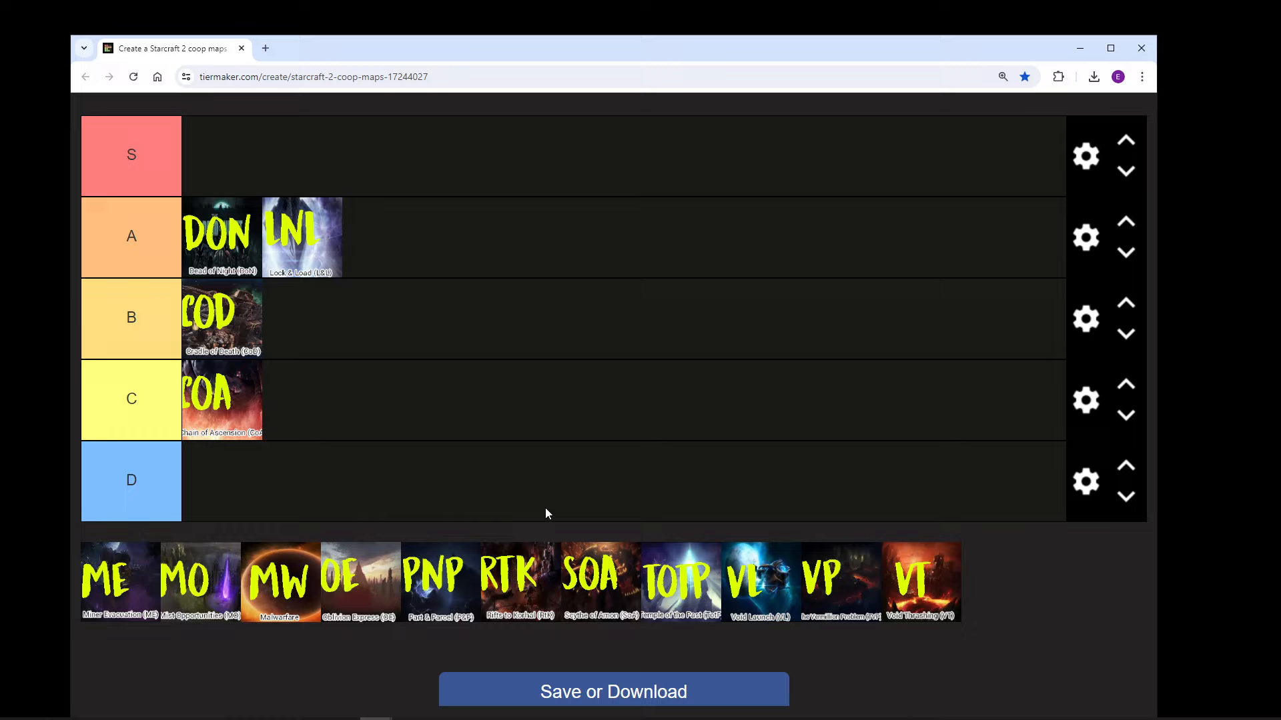
pyautogui.moveTo(326, 673)
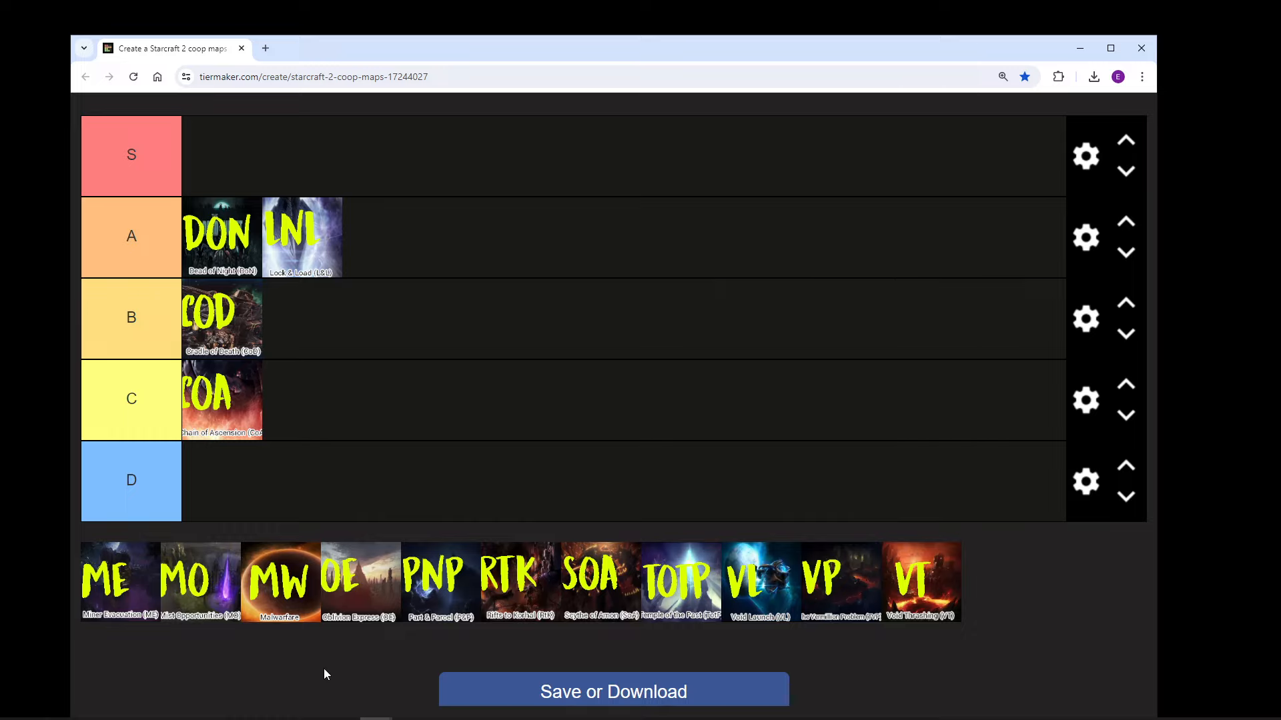
pyautogui.moveTo(333, 646)
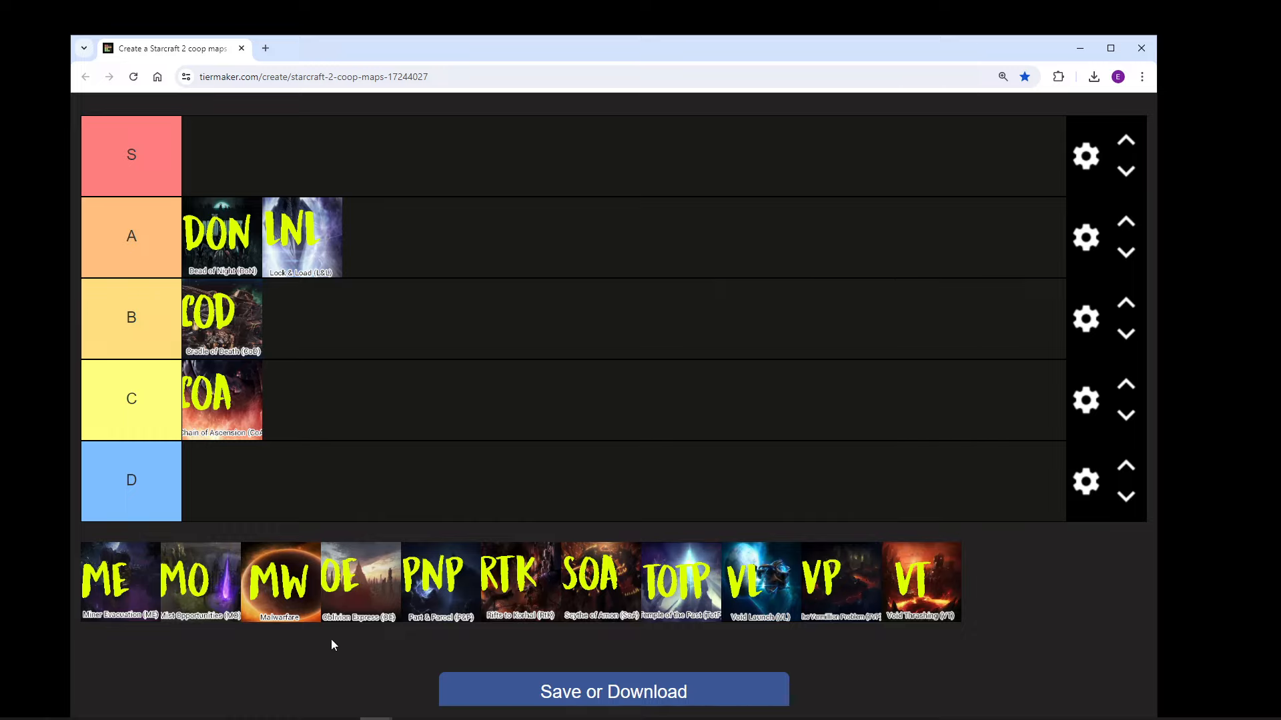
pyautogui.moveTo(310, 650)
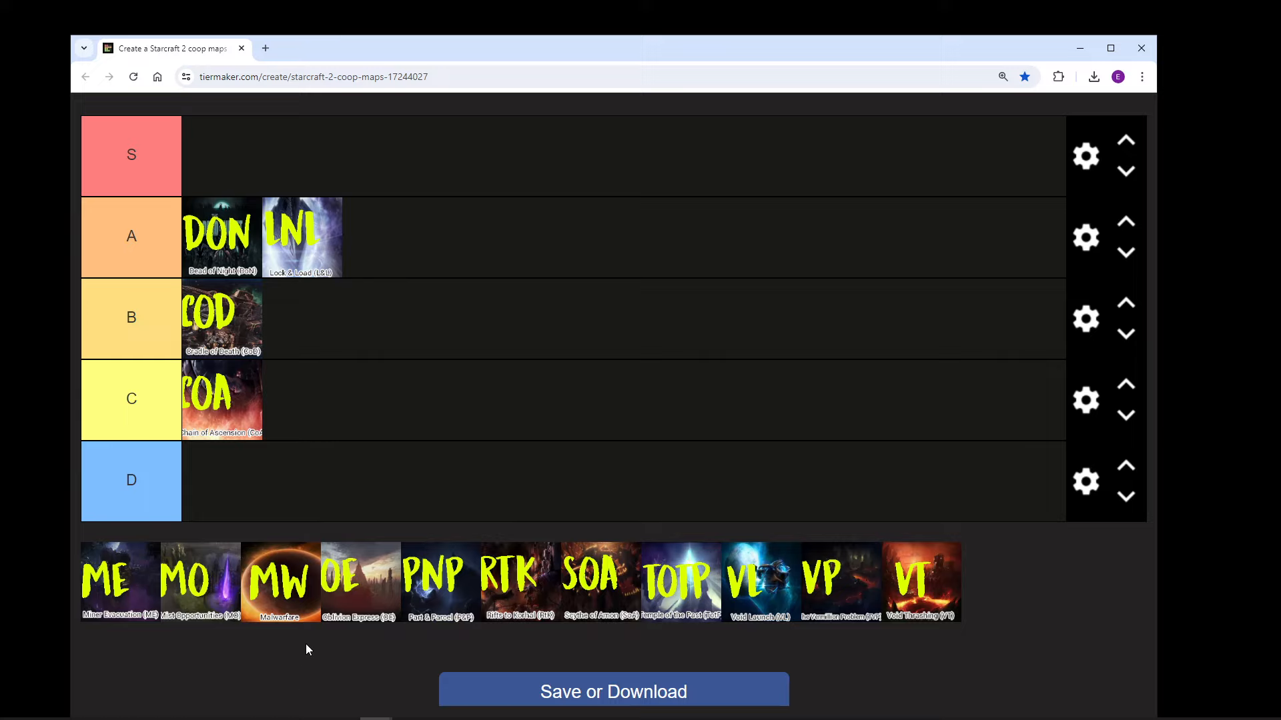
# Step: Rank Miner Evacuation in tier D
pyautogui.moveTo(118, 580); pyautogui.dragTo(147, 523)
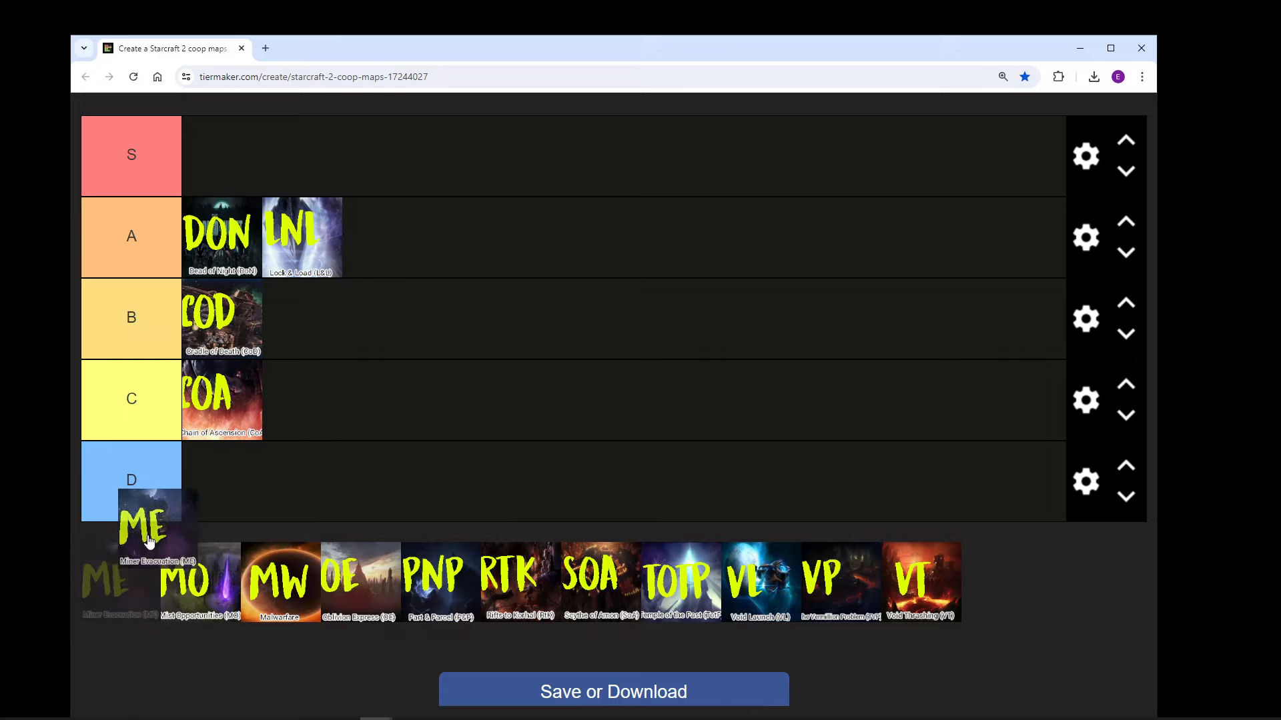
pyautogui.moveTo(145, 527); pyautogui.dragTo(205, 479)
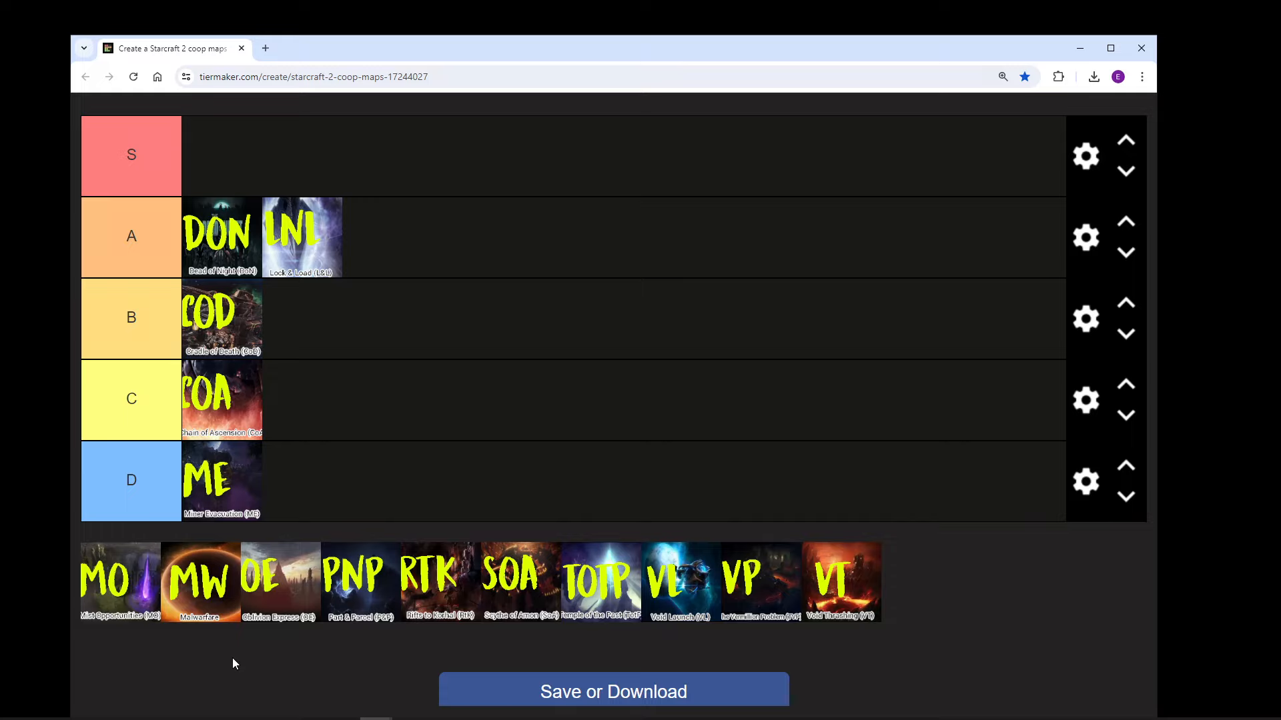
pyautogui.moveTo(243, 660)
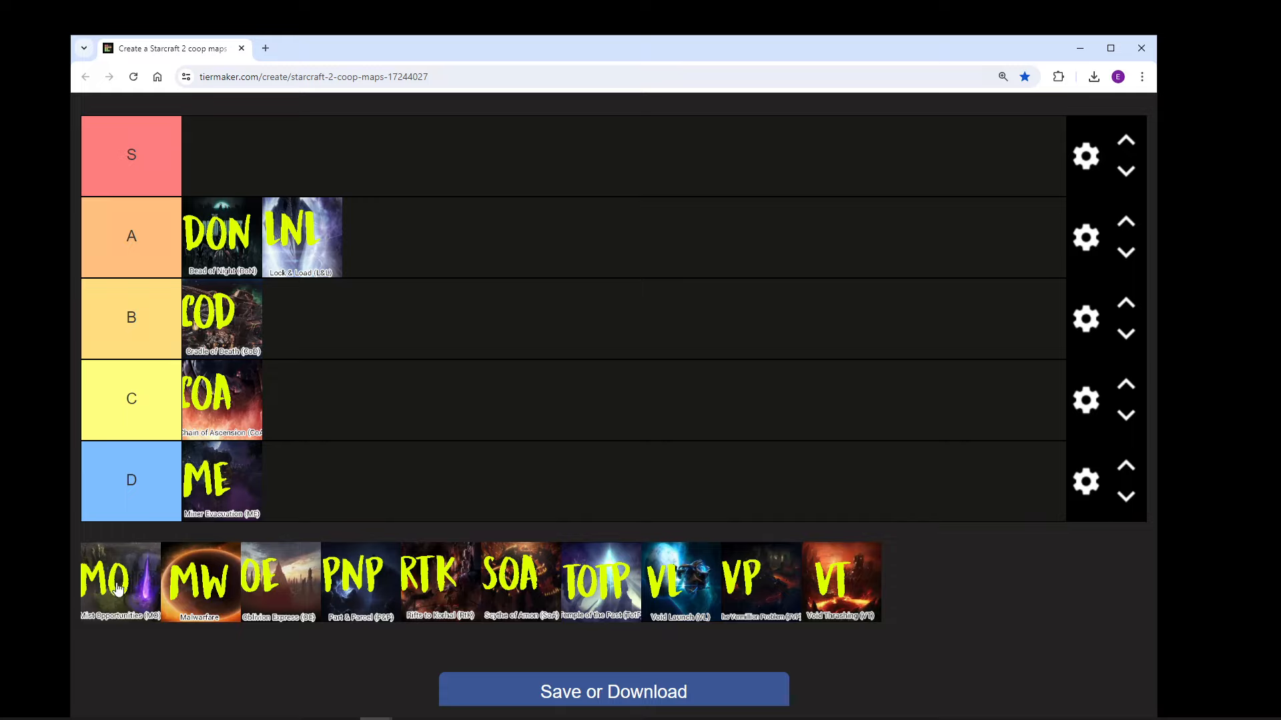
# Step: Rank Mist Opportunities and Malwarfare in tier B beside Cradle of Death
pyautogui.moveTo(119, 580); pyautogui.dragTo(293, 319)
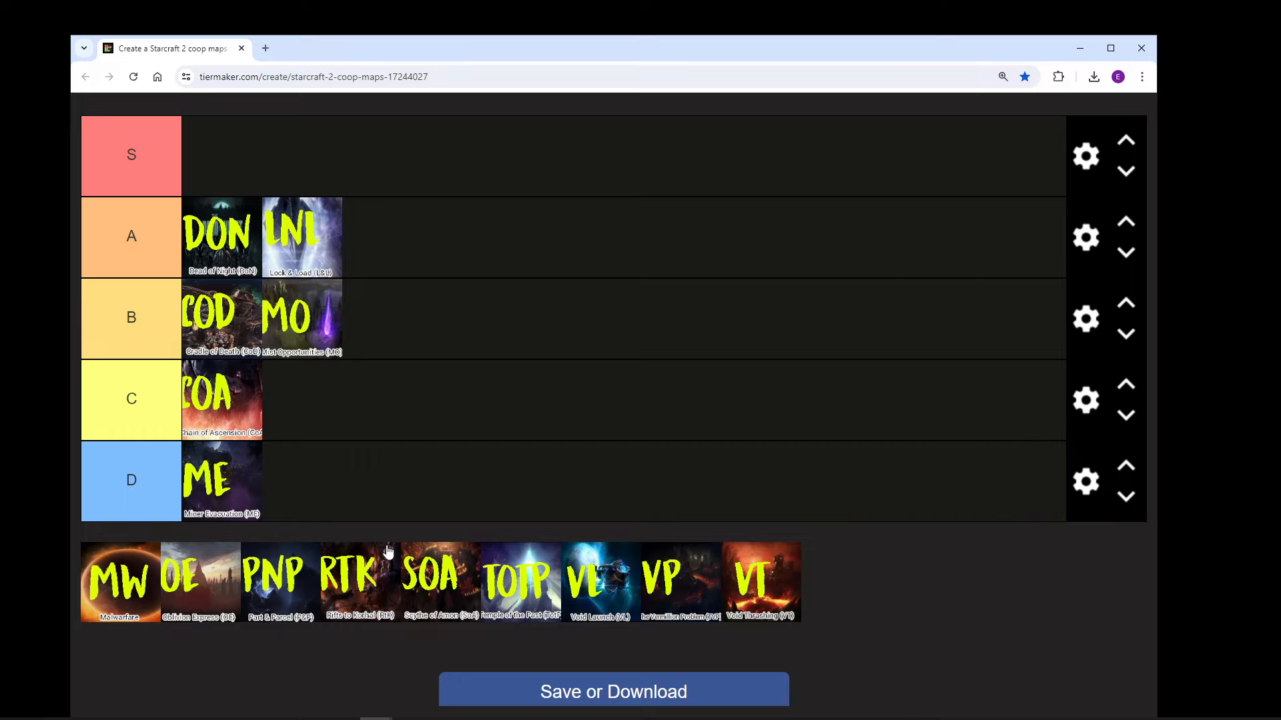
pyautogui.moveTo(451, 553)
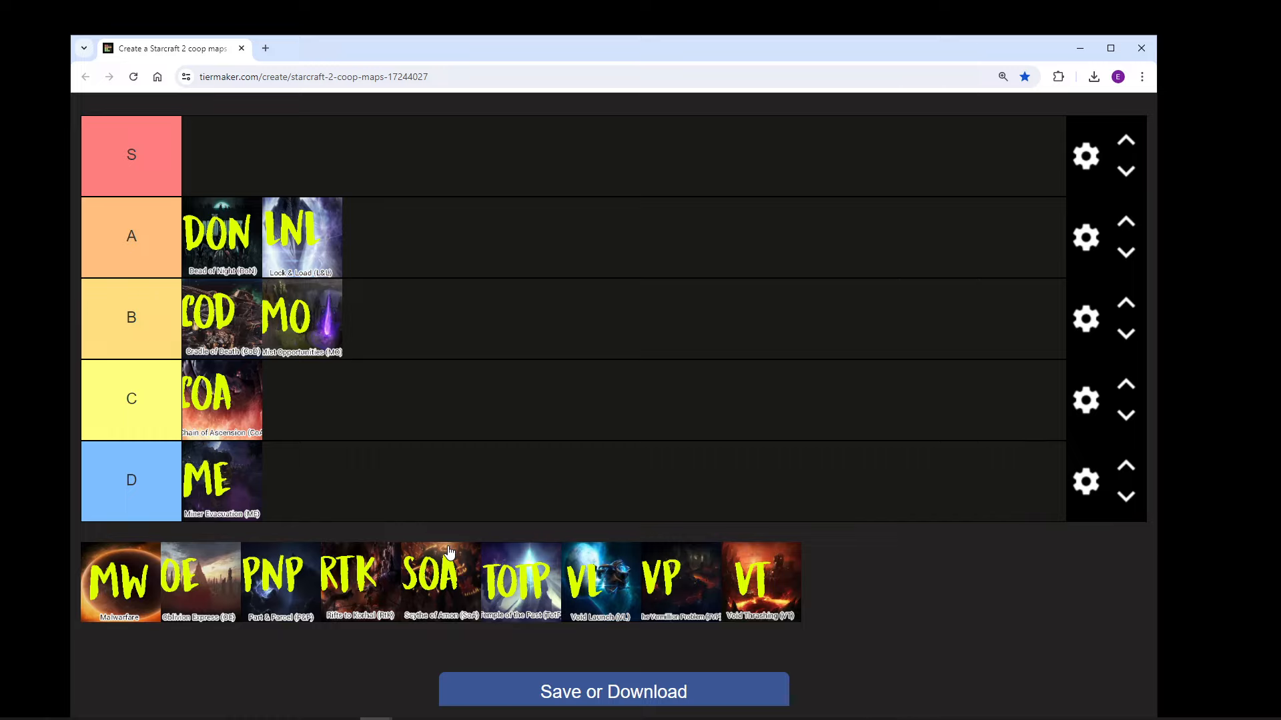
pyautogui.moveTo(202, 699)
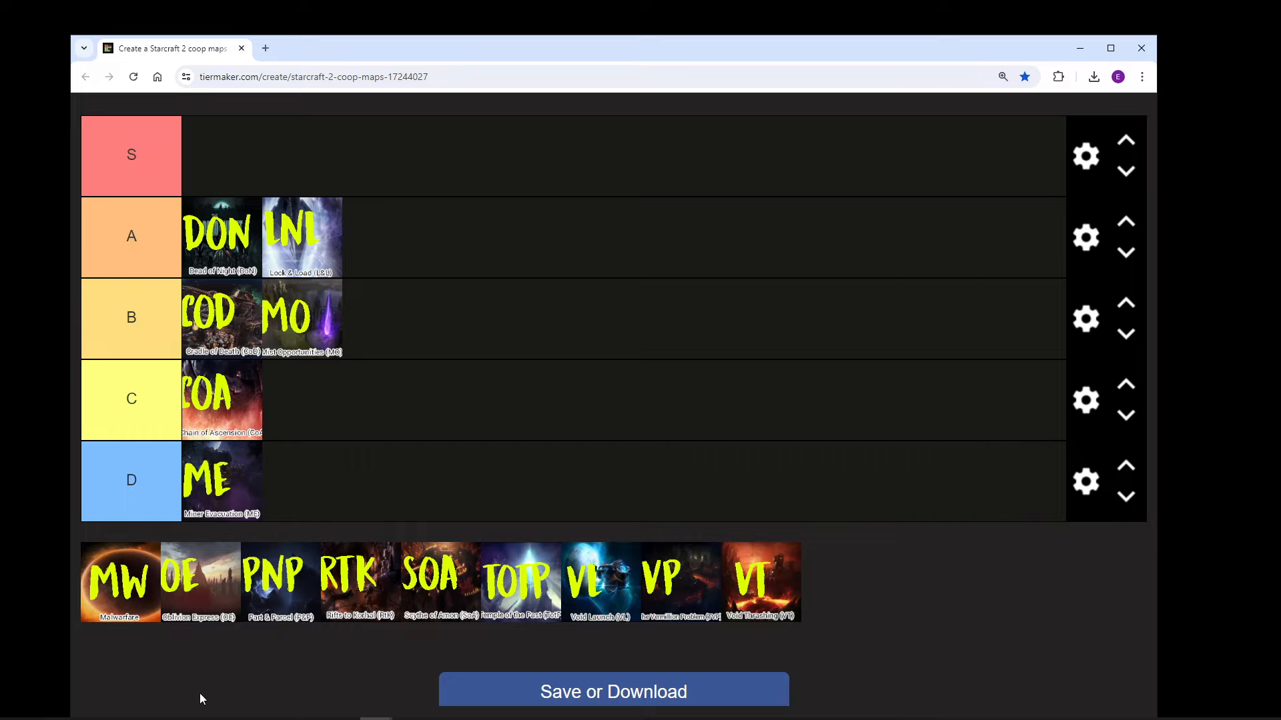
pyautogui.moveTo(221, 680)
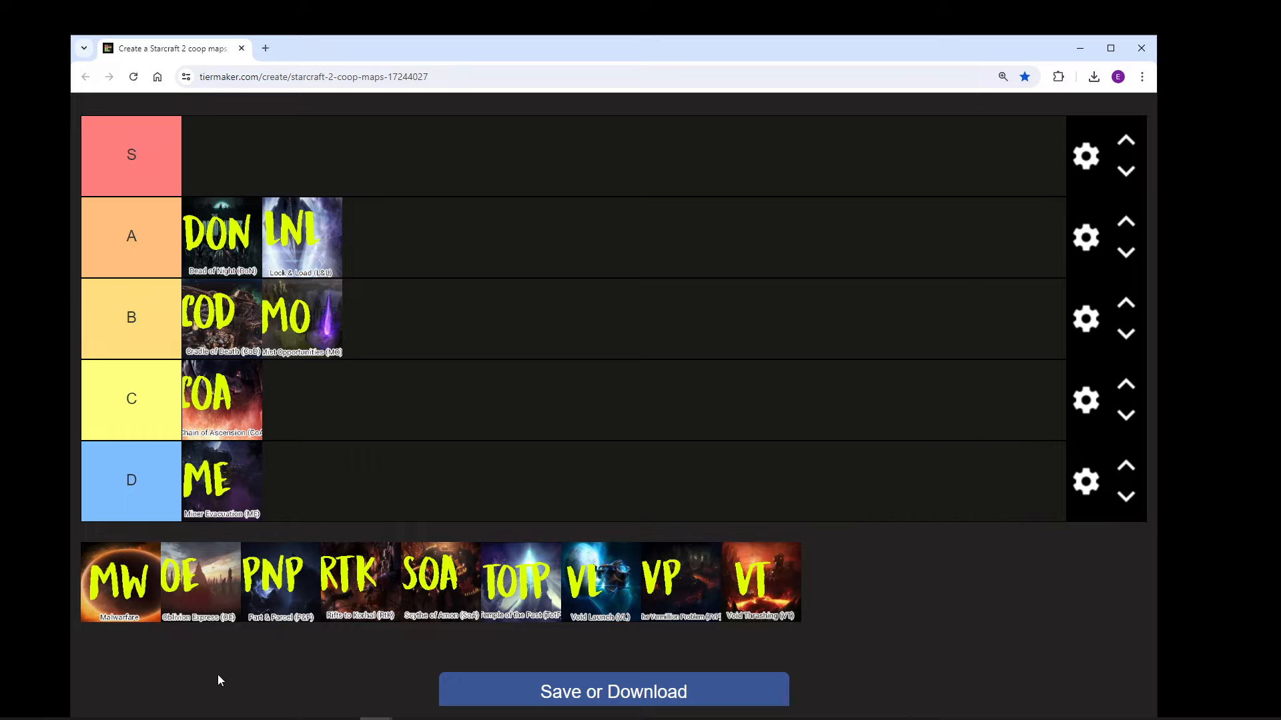
pyautogui.moveTo(264, 659)
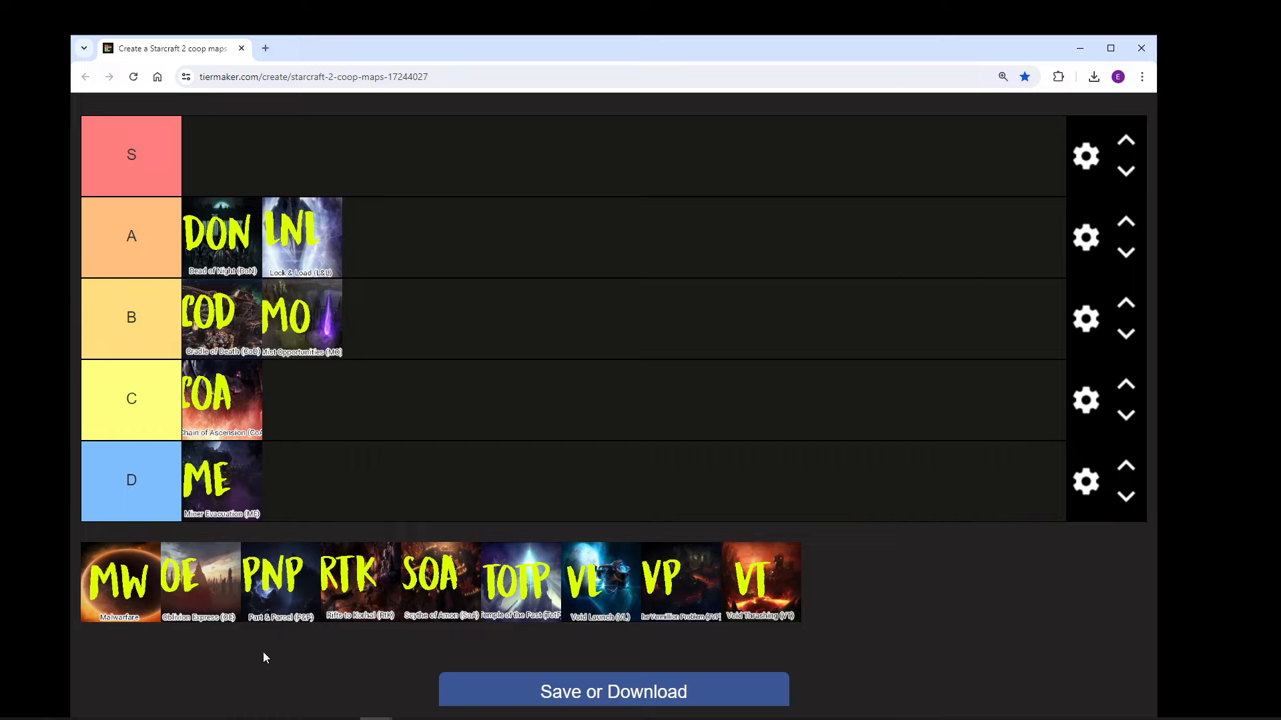
pyautogui.moveTo(316, 661)
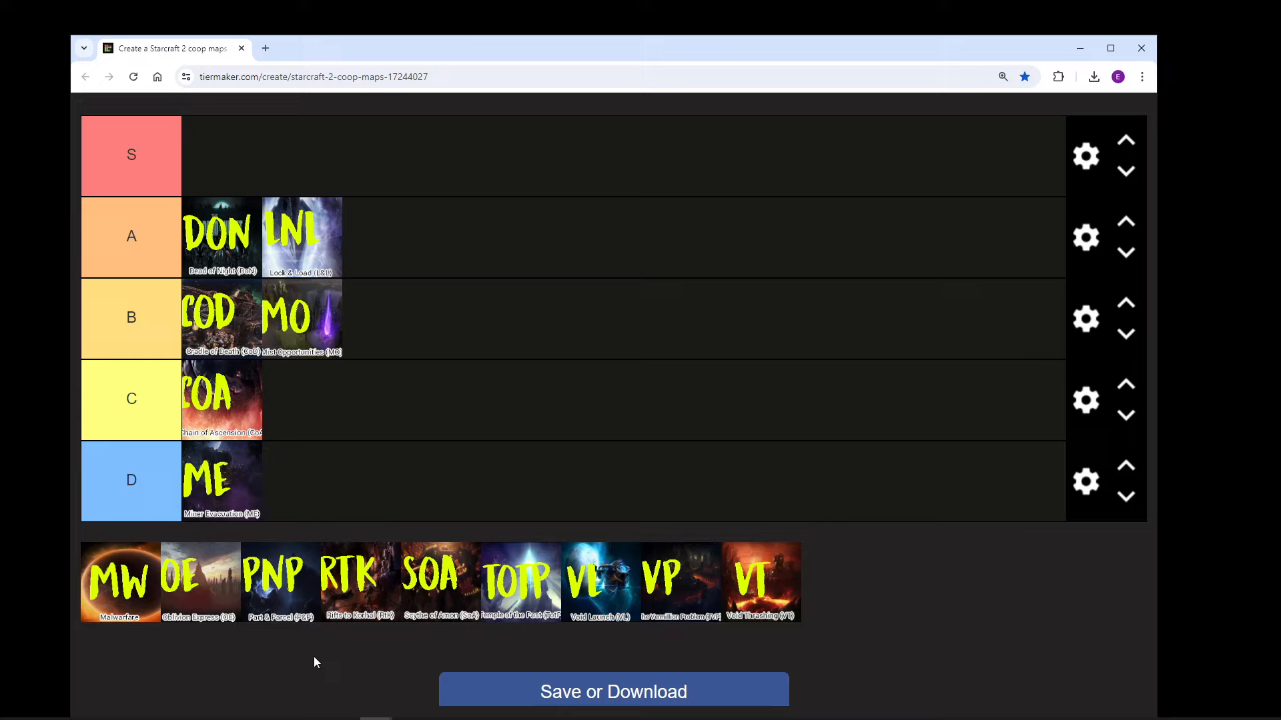
pyautogui.moveTo(123, 602)
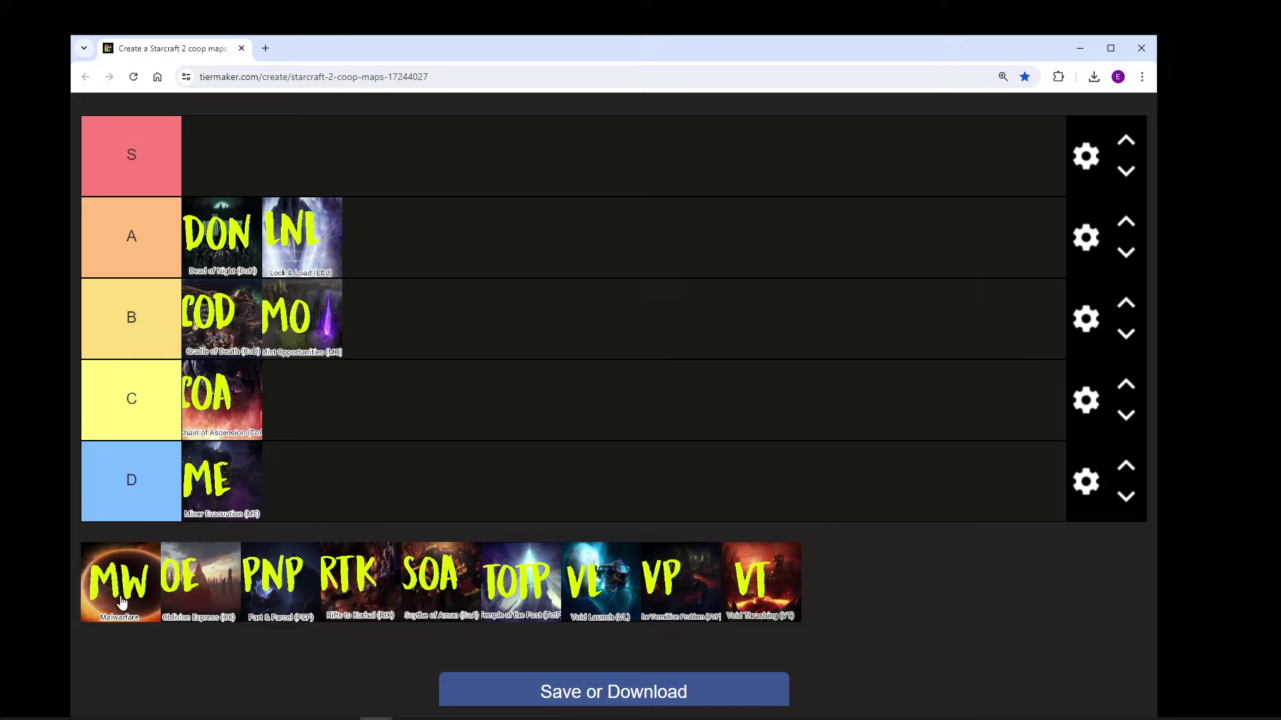
pyautogui.moveTo(122, 581); pyautogui.dragTo(406, 335)
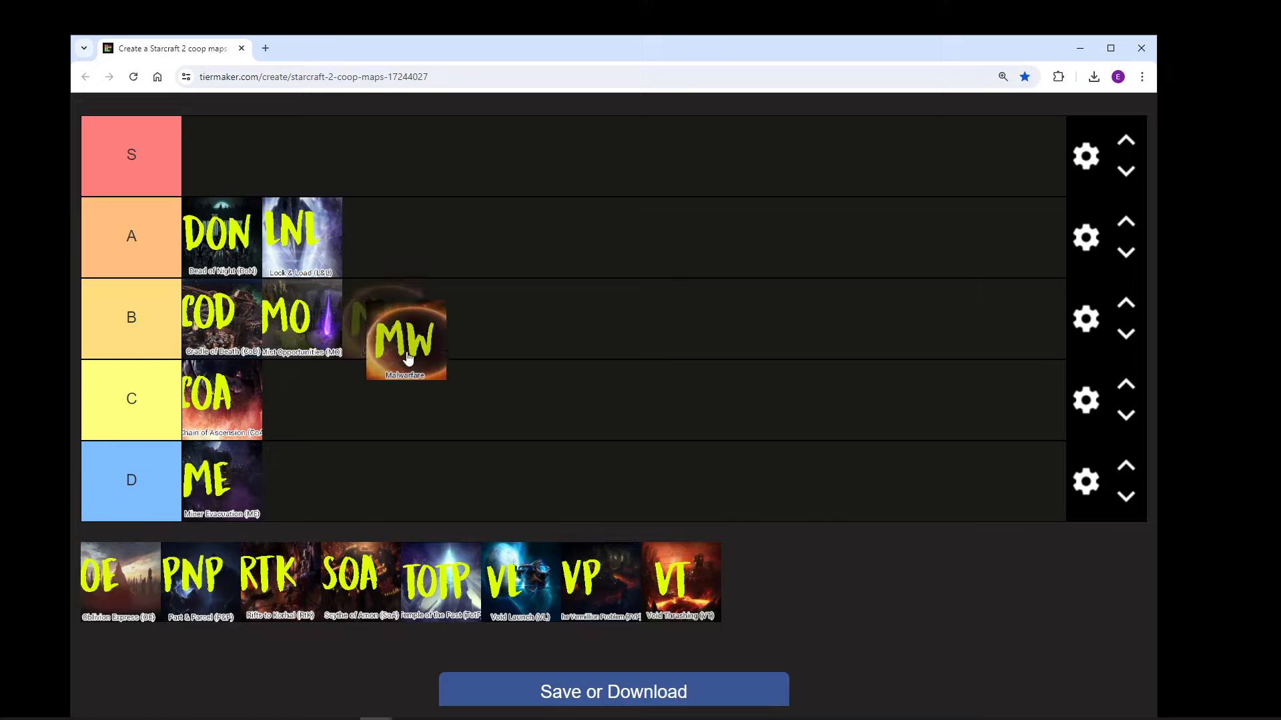
pyautogui.moveTo(406, 338); pyautogui.dragTo(382, 317)
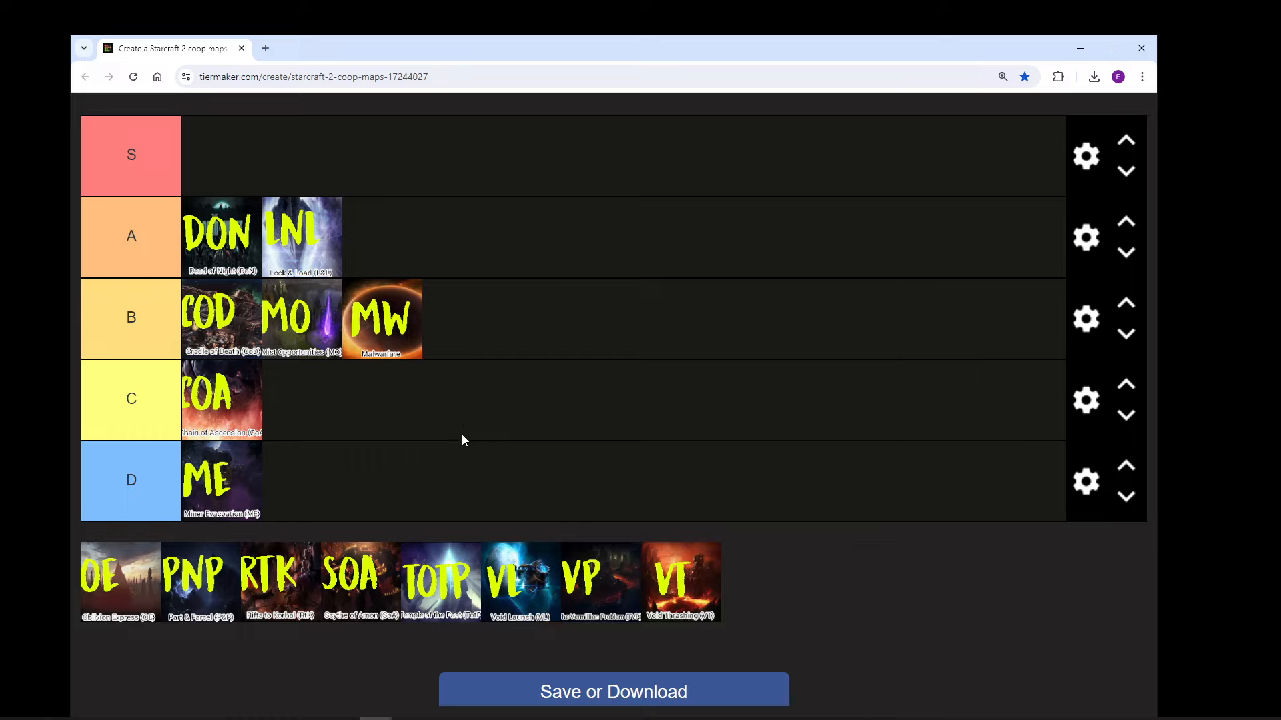
pyautogui.moveTo(294, 659)
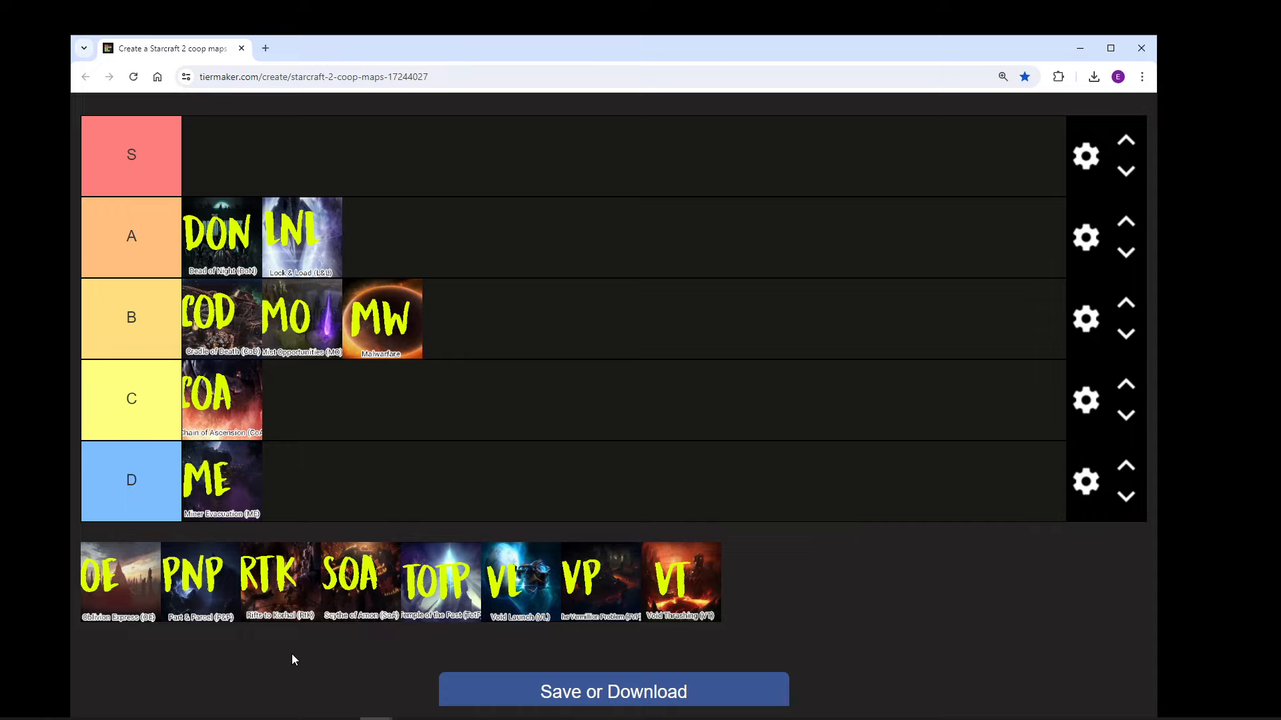
pyautogui.moveTo(304, 697)
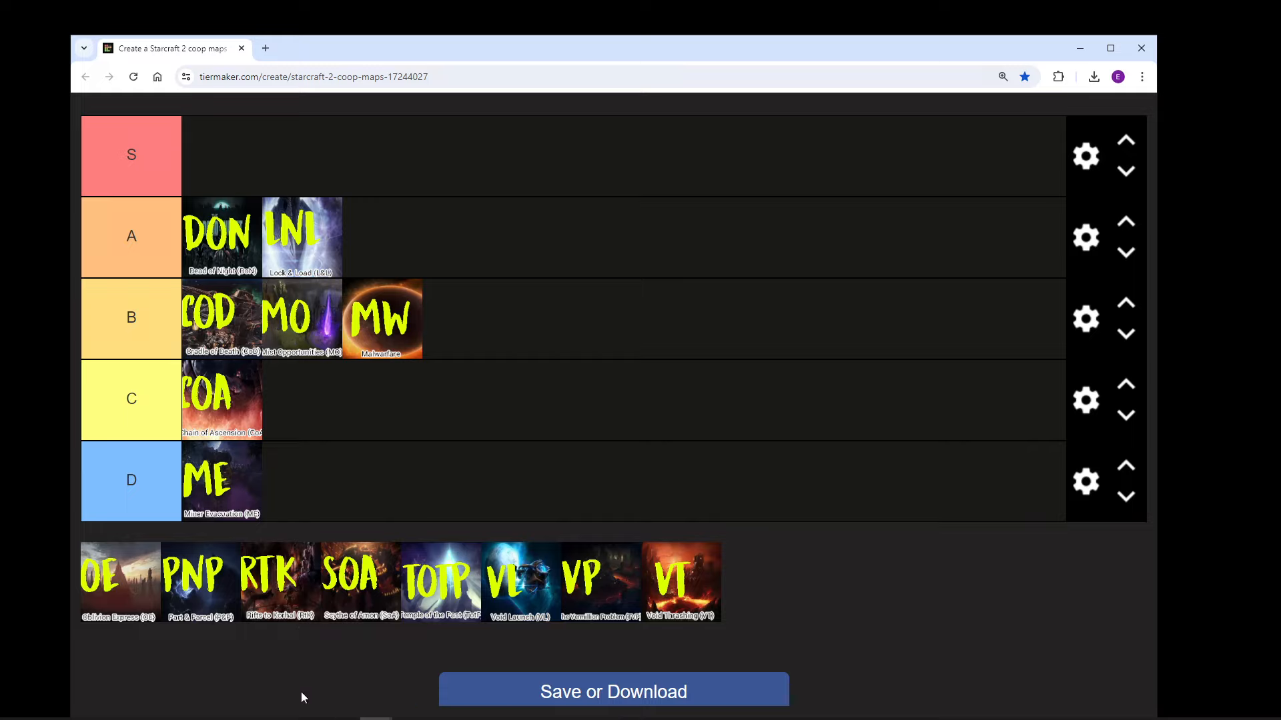
pyautogui.moveTo(327, 678)
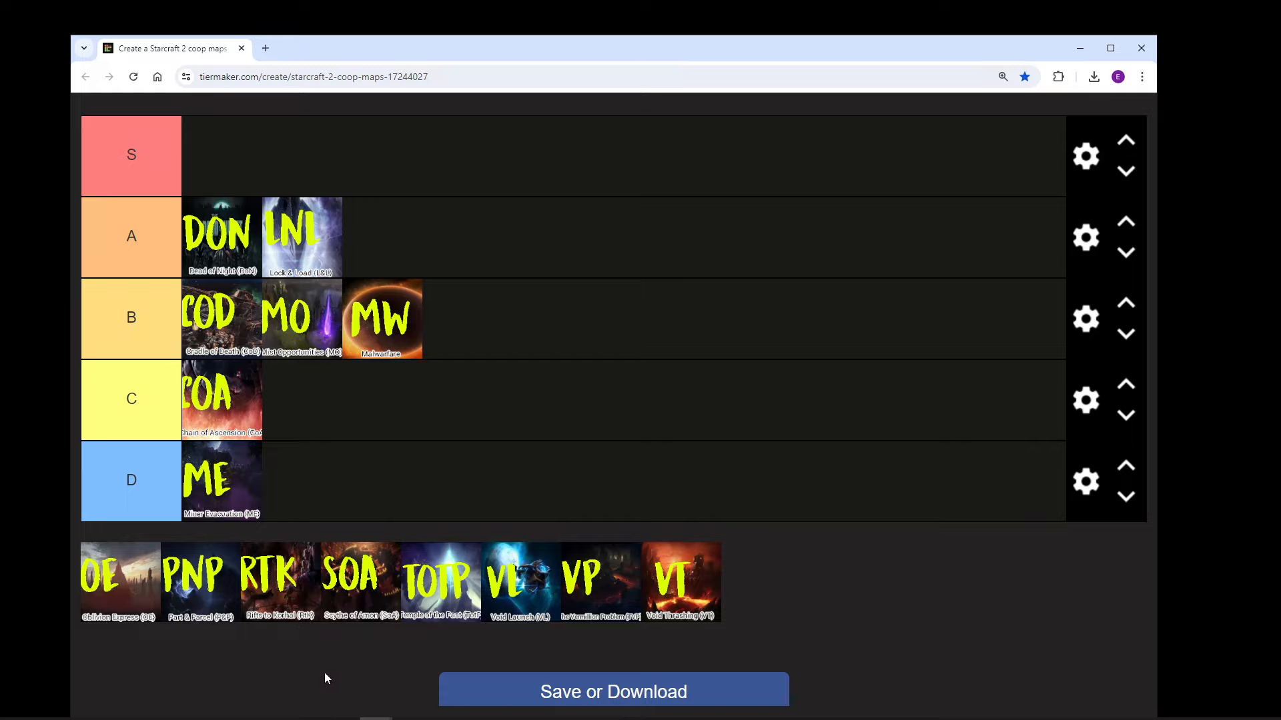
# Step: Rank Oblivion Express in tier A after Dead of Night and Lock & Load
pyautogui.moveTo(119, 581); pyautogui.dragTo(372, 237)
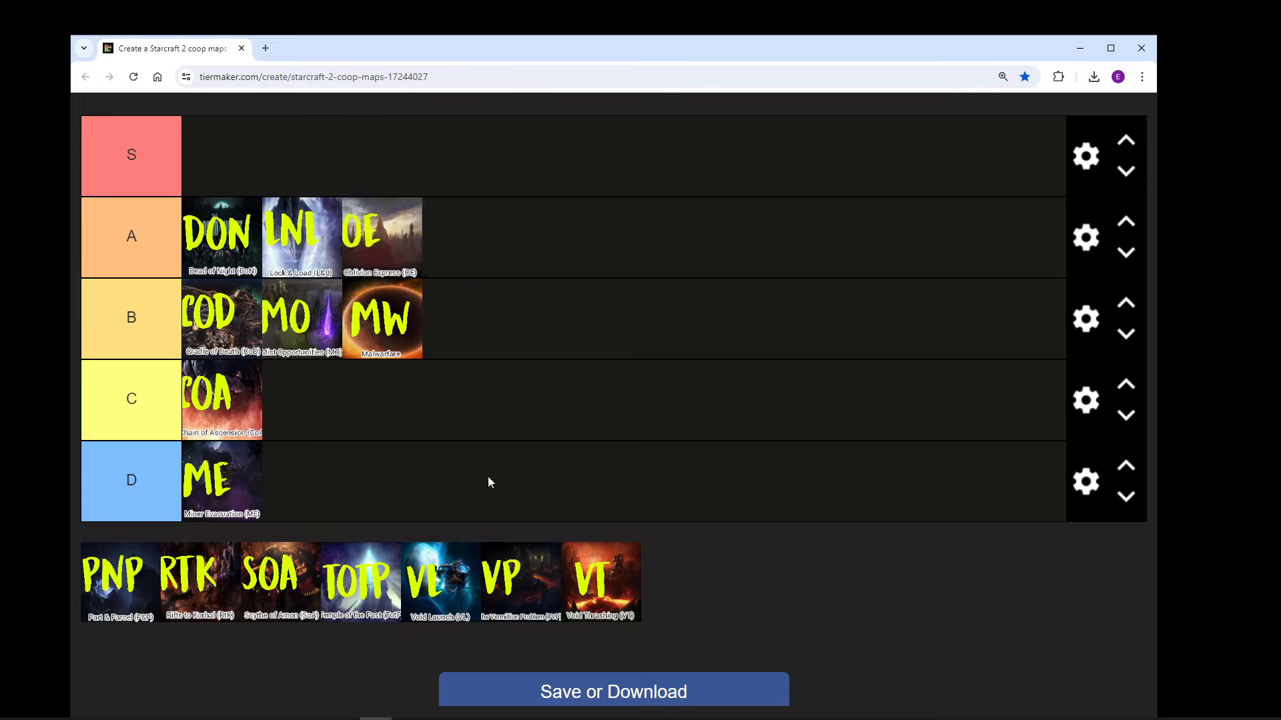
pyautogui.moveTo(579, 509)
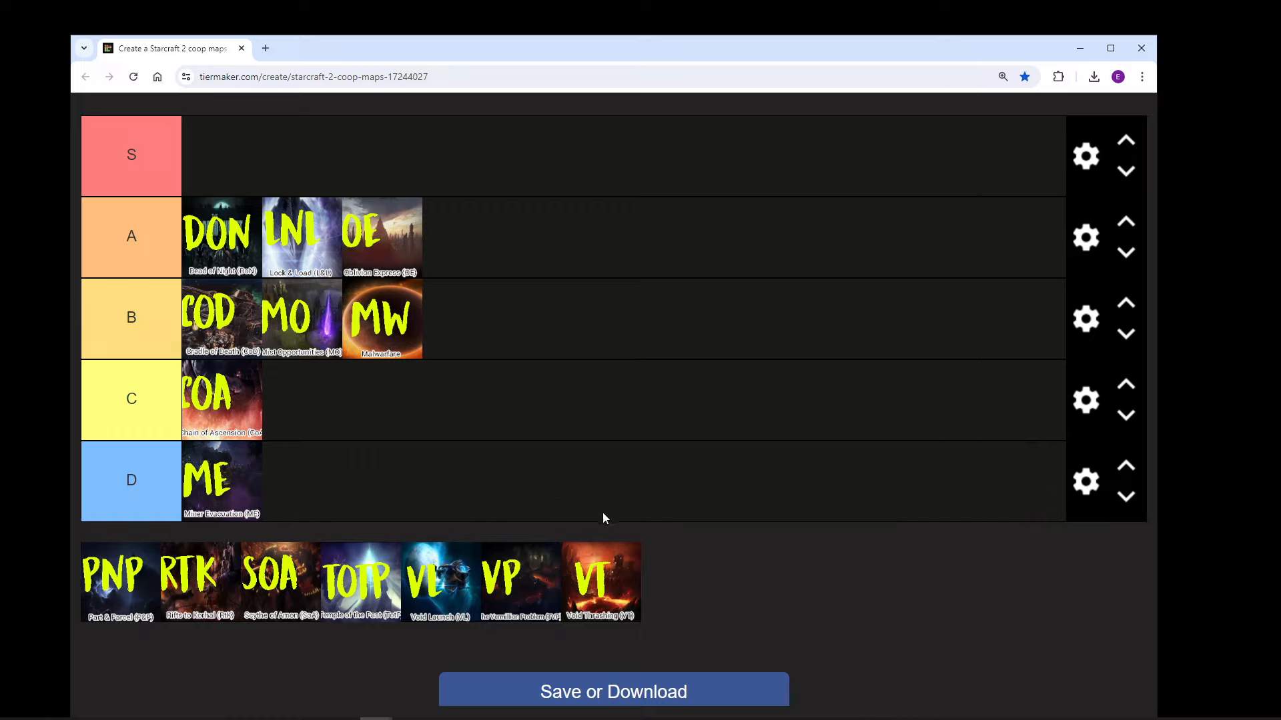
pyautogui.moveTo(635, 561)
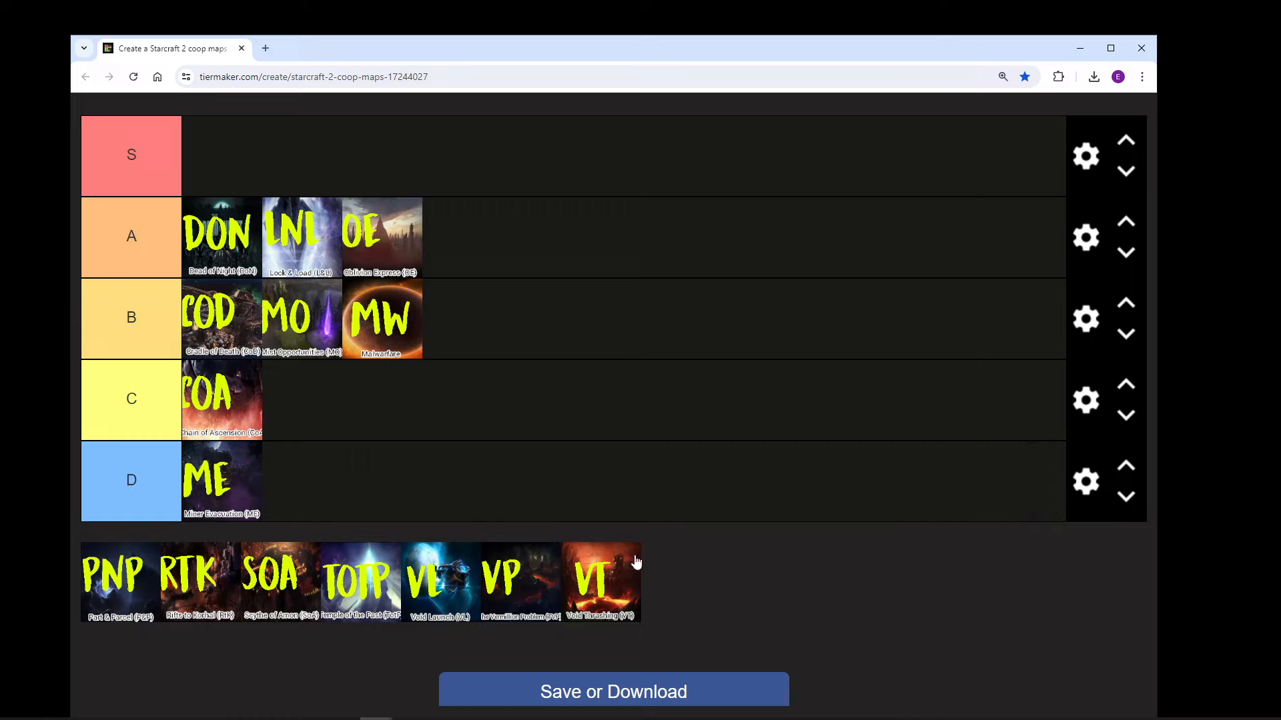
pyautogui.moveTo(730, 595)
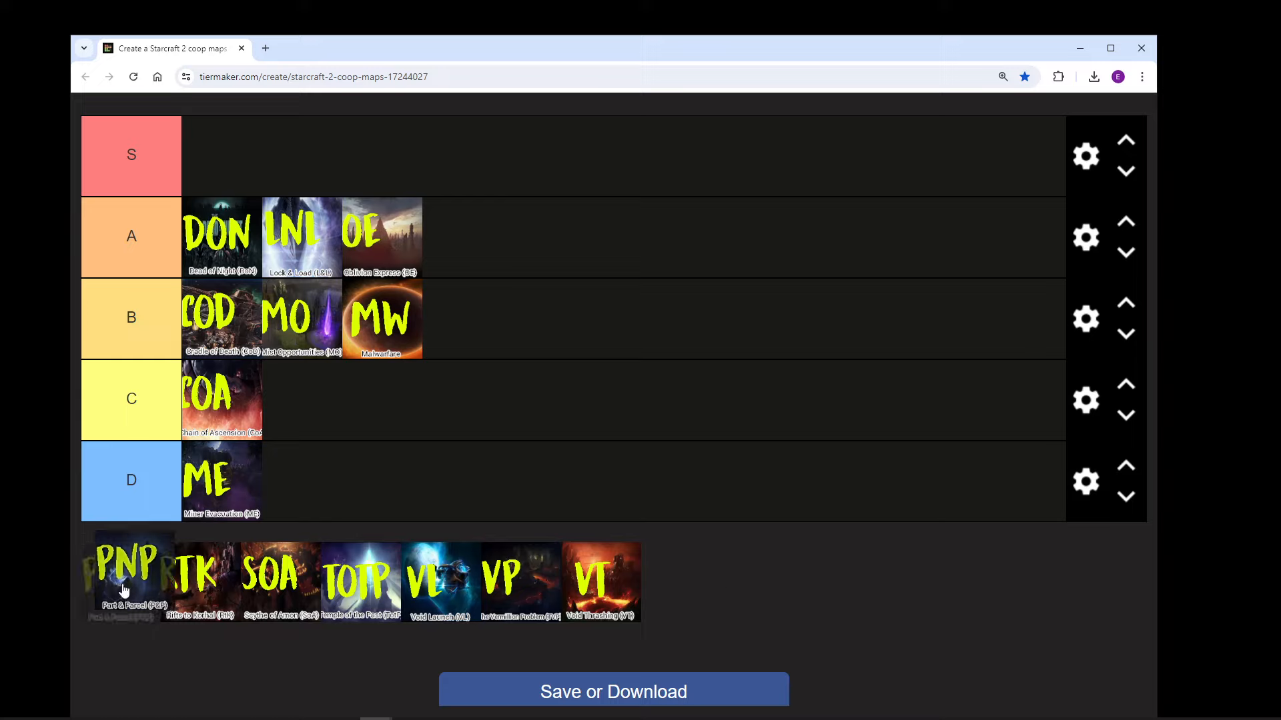
# Step: Rank Part and Parcel in tier A after Oblivion Express
pyautogui.moveTo(127, 573); pyautogui.dragTo(461, 238)
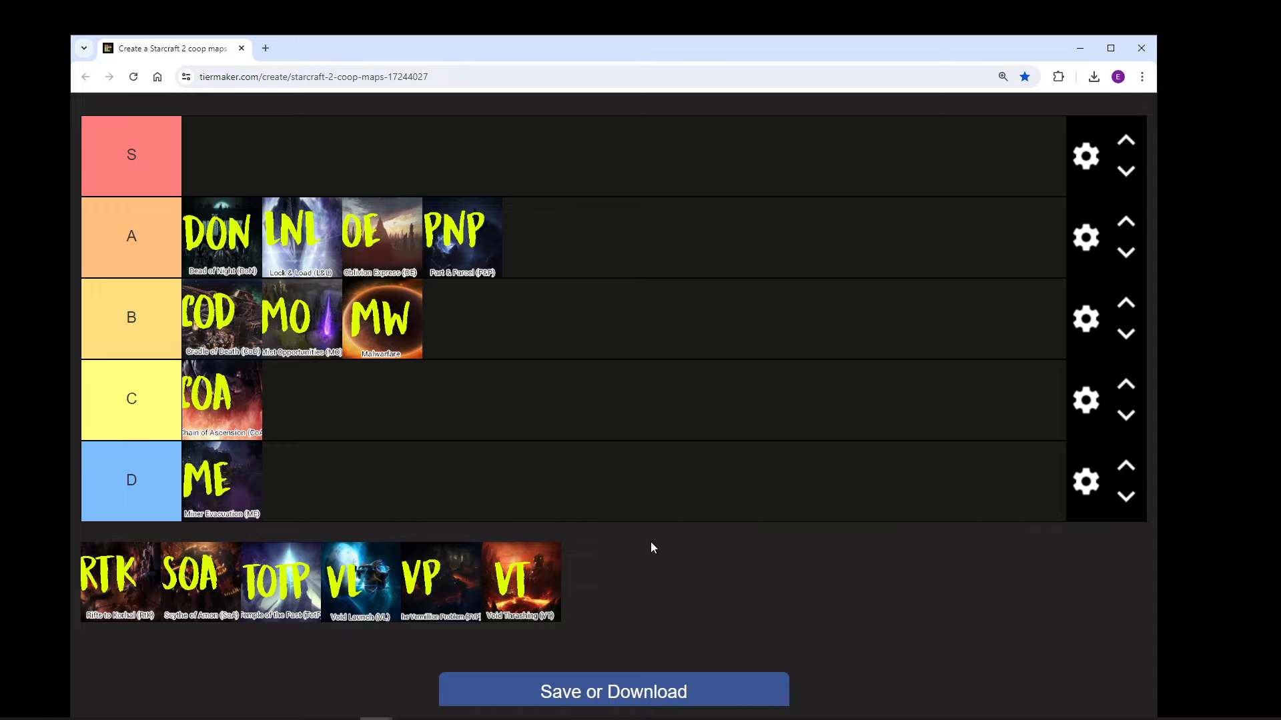
pyautogui.moveTo(631, 579)
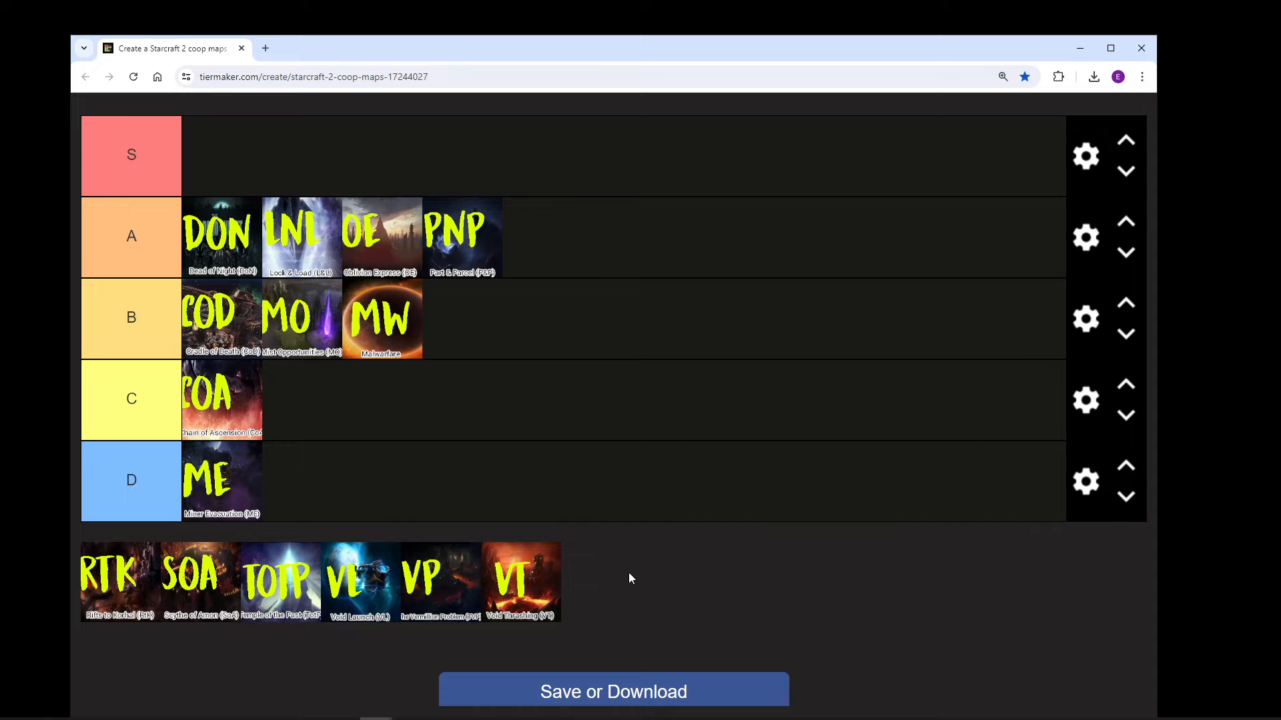
pyautogui.moveTo(174, 586)
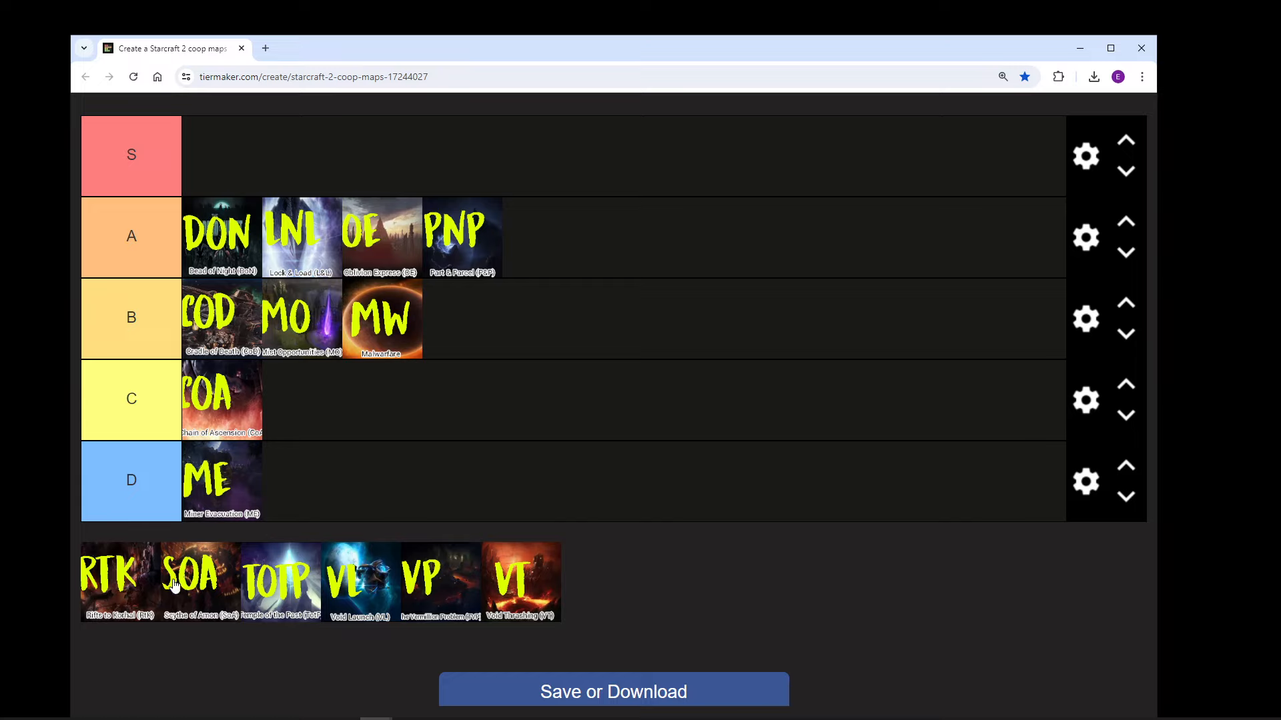
pyautogui.moveTo(136, 587)
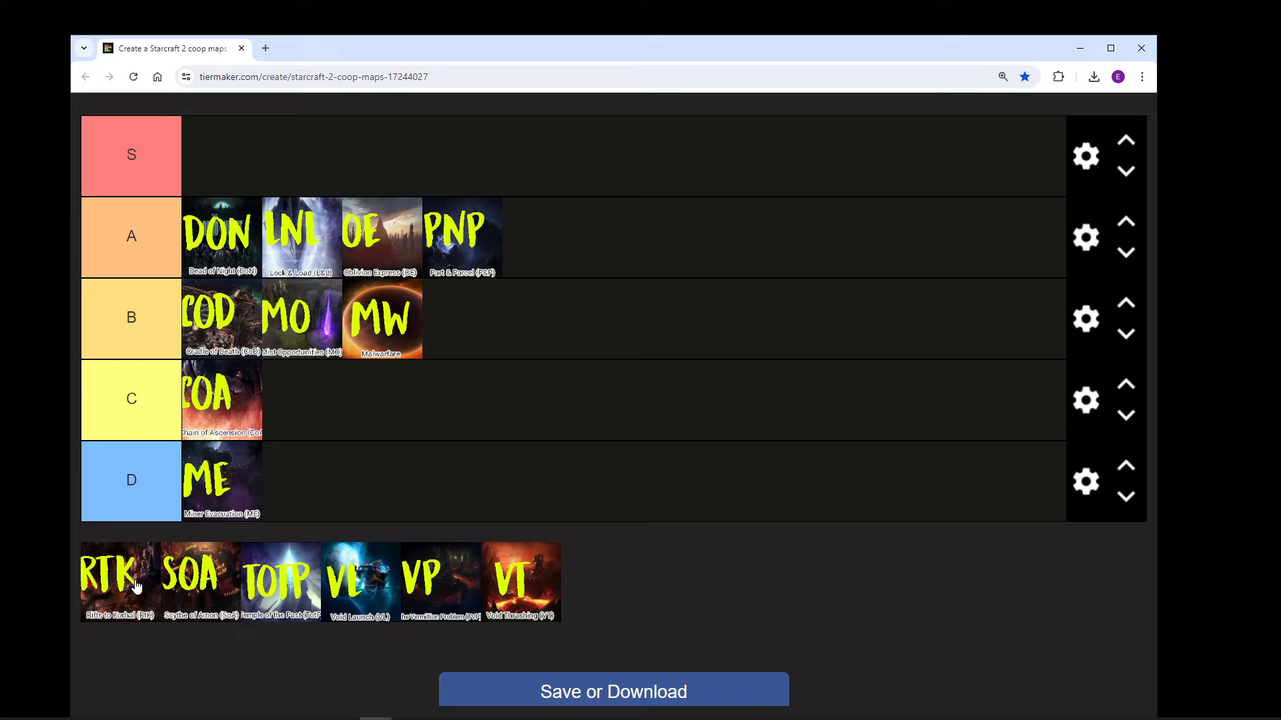
pyautogui.moveTo(117, 580); pyautogui.dragTo(461, 319)
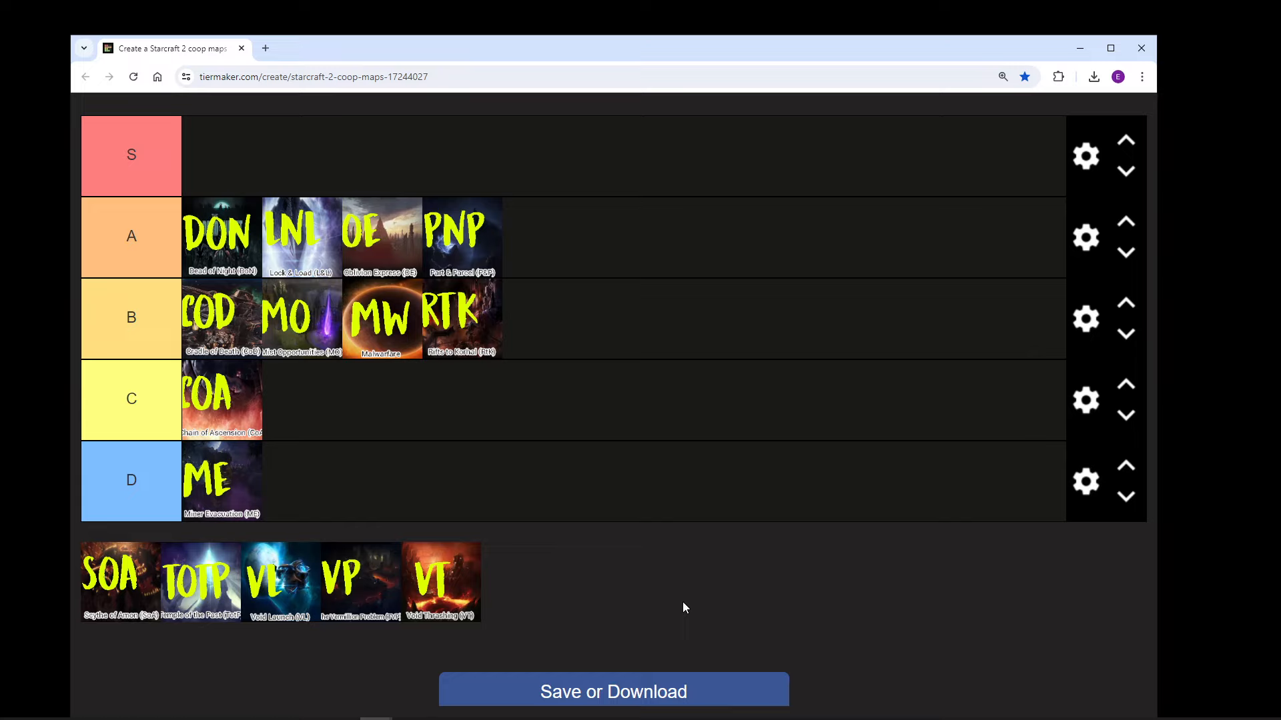
pyautogui.write('*bonus objectives')
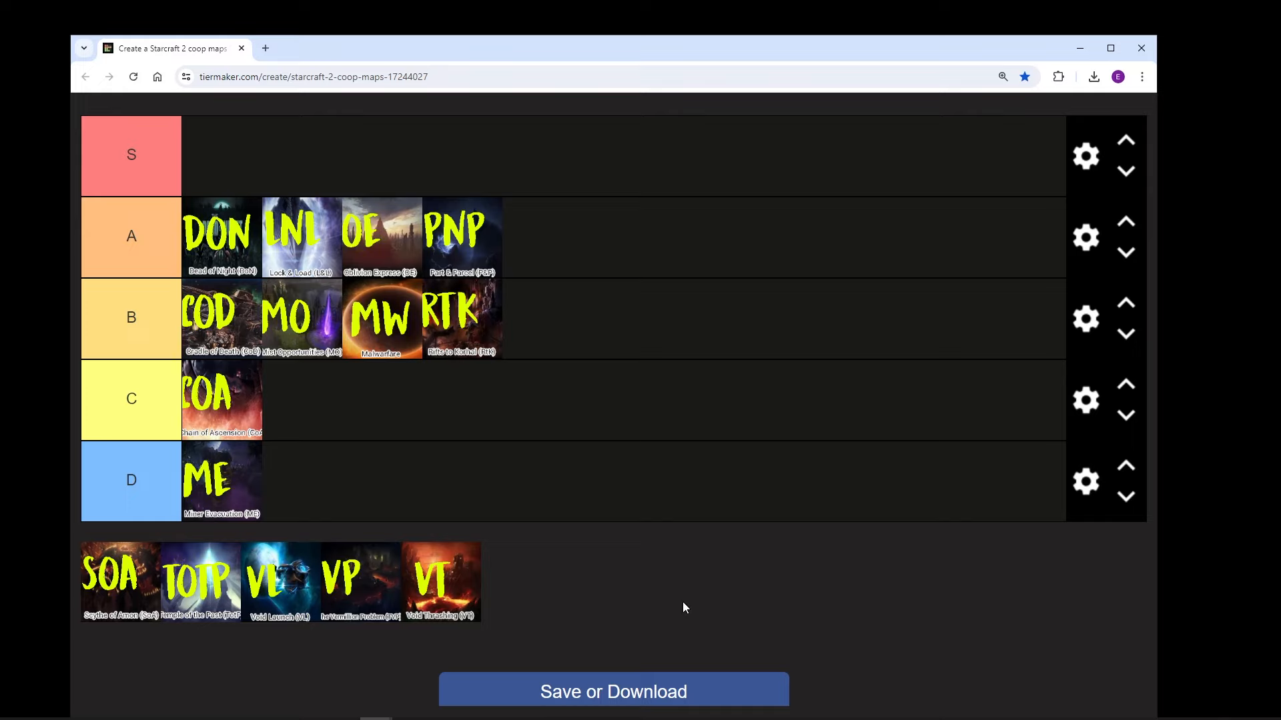
pyautogui.moveTo(164, 620)
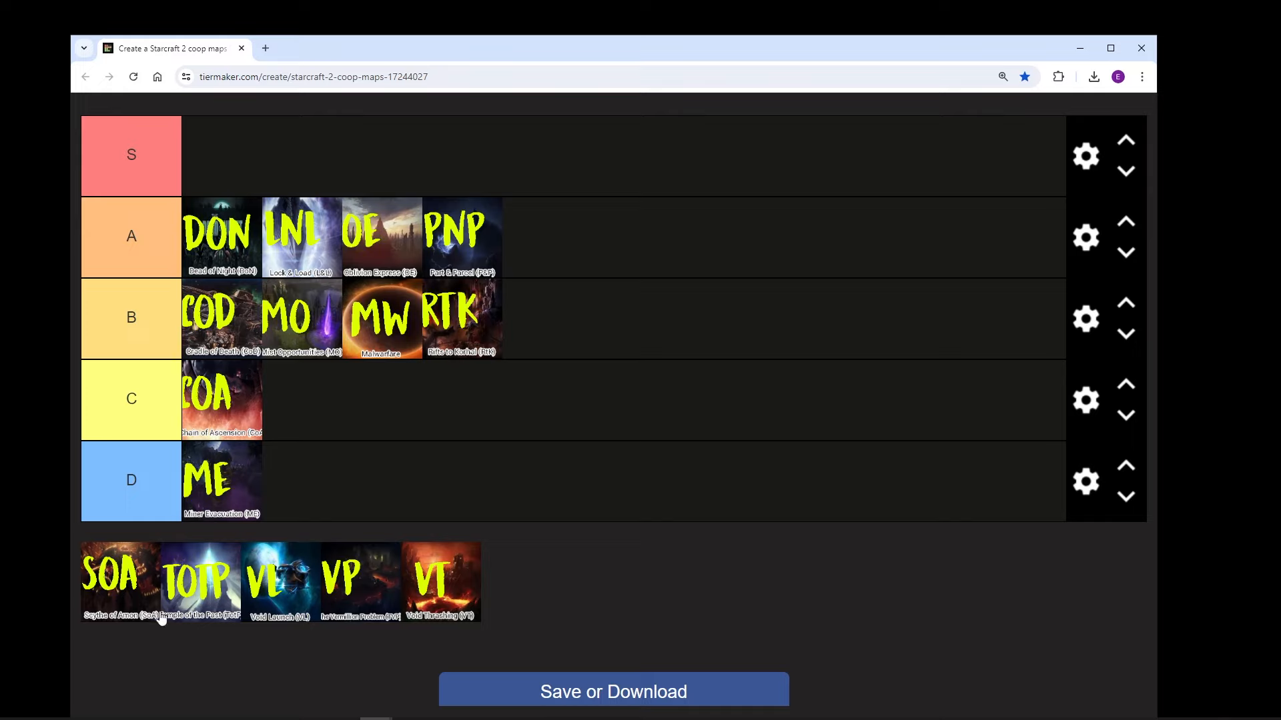
pyautogui.moveTo(123, 586)
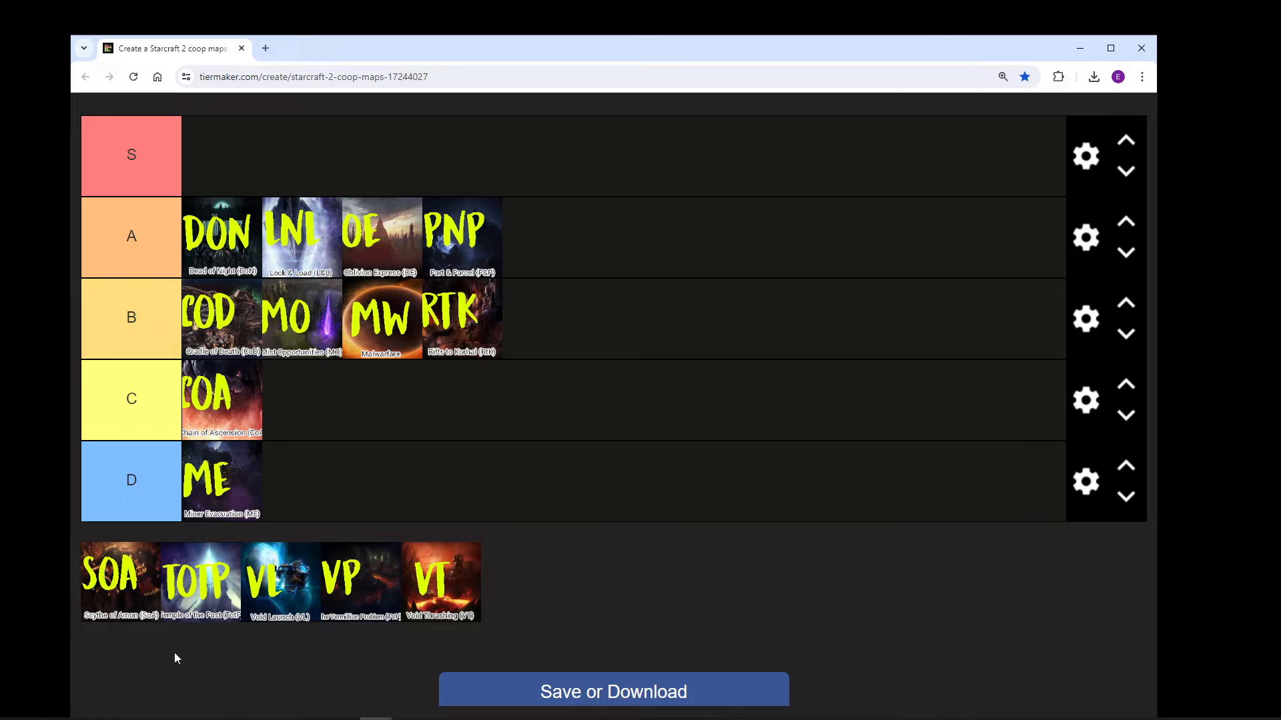
pyautogui.moveTo(124, 589)
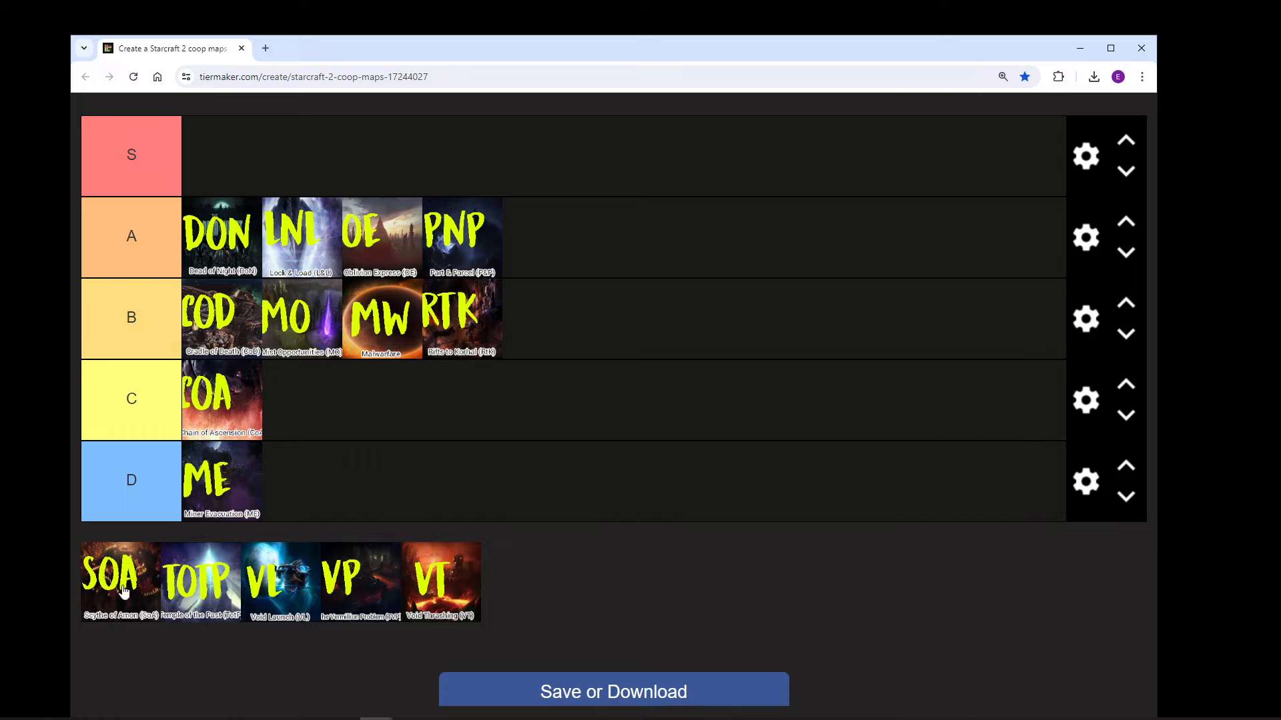
pyautogui.moveTo(144, 579)
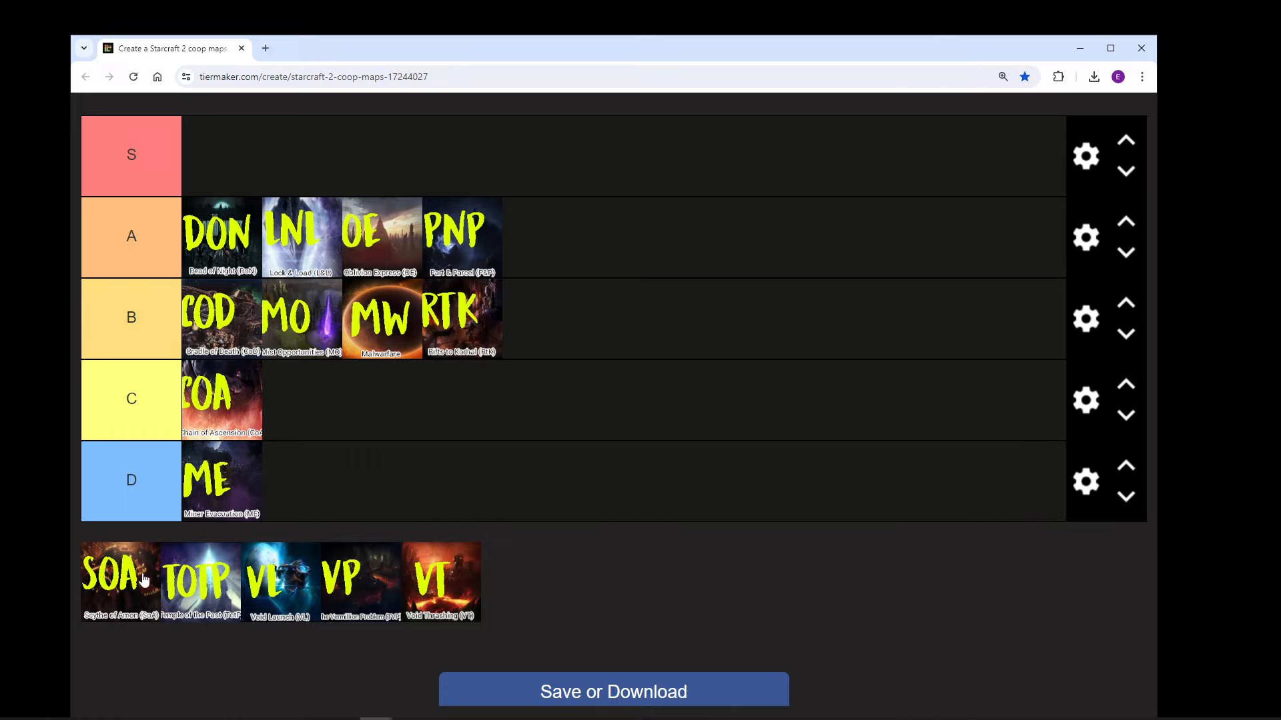
pyautogui.moveTo(131, 595)
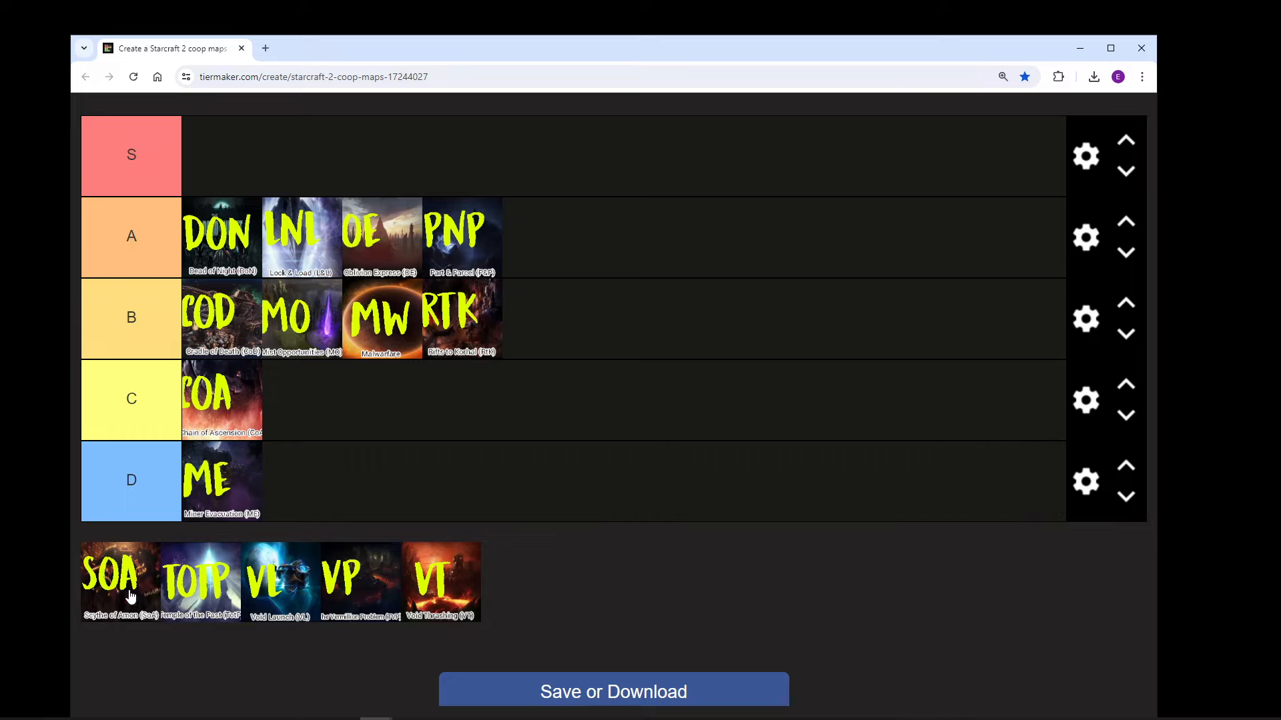
pyautogui.moveTo(240, 641)
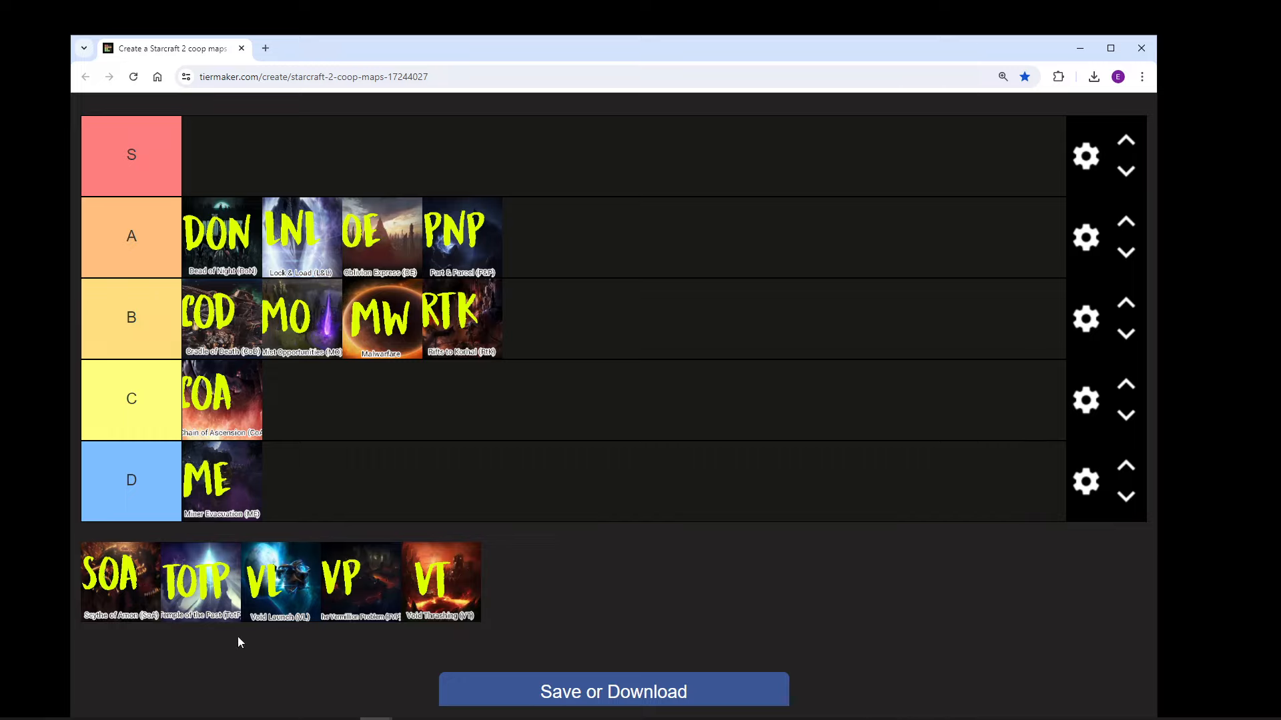
pyautogui.moveTo(287, 586)
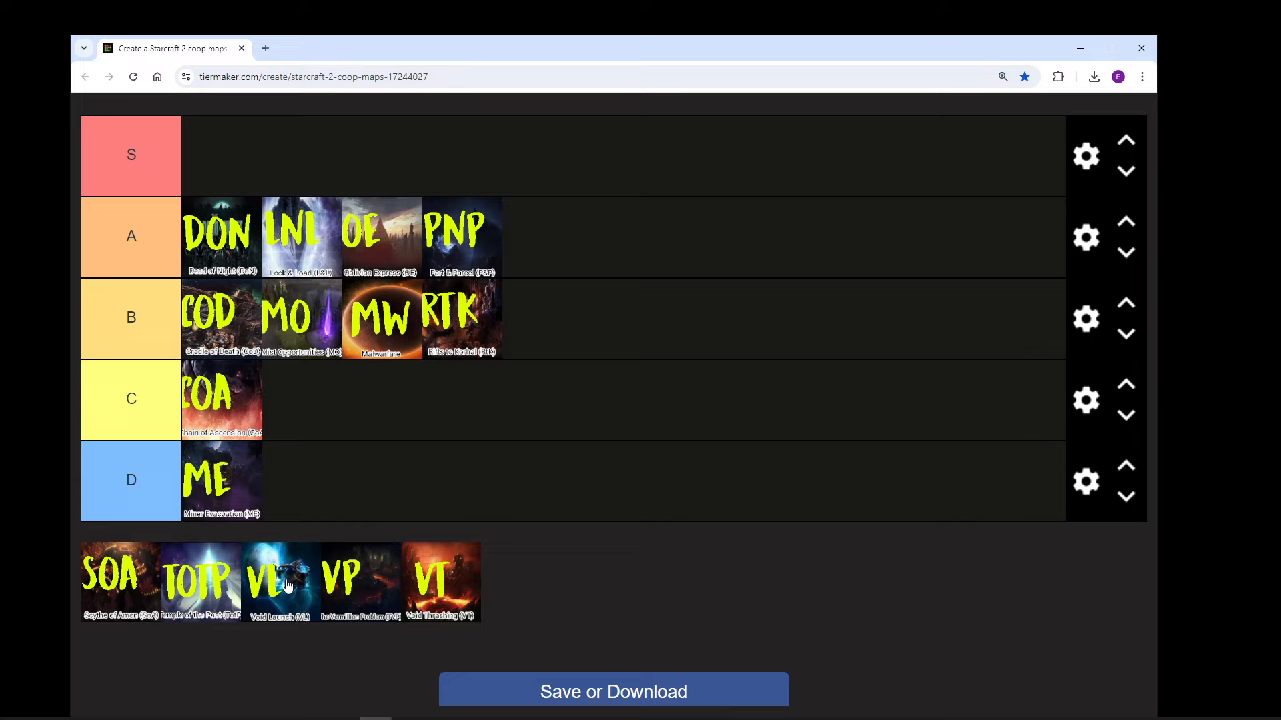
pyautogui.moveTo(346, 571)
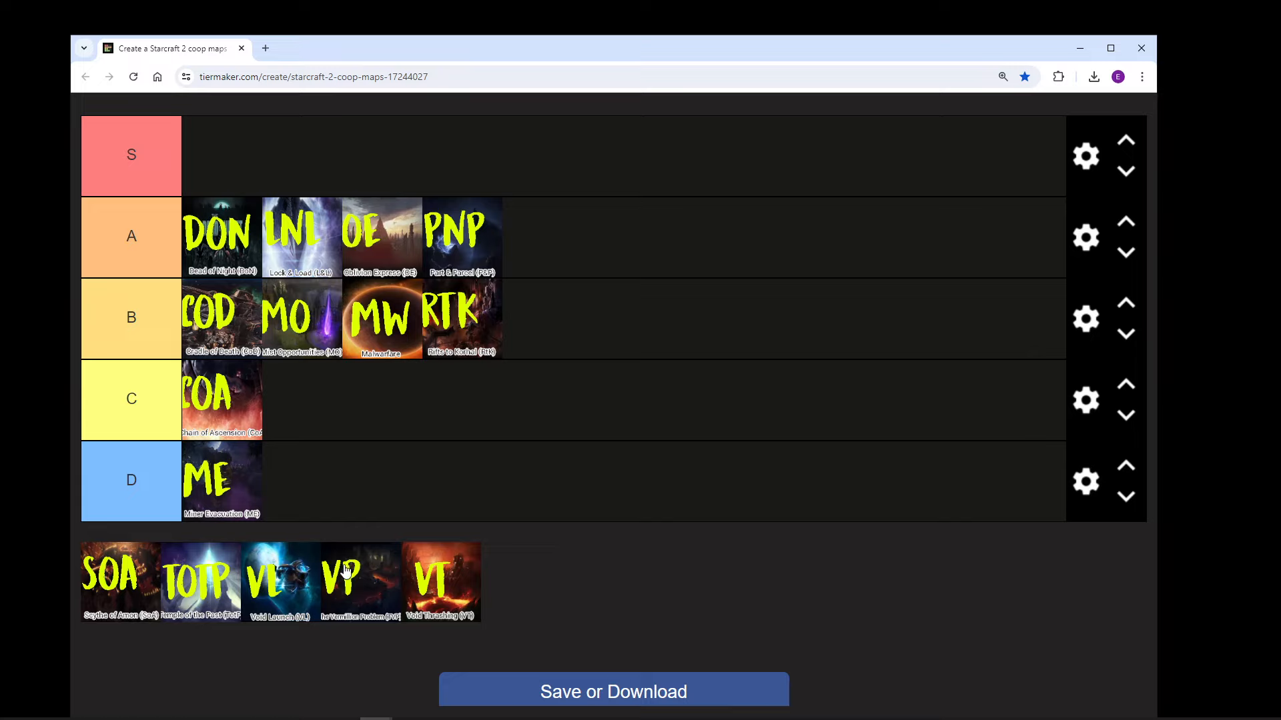
pyautogui.moveTo(421, 555)
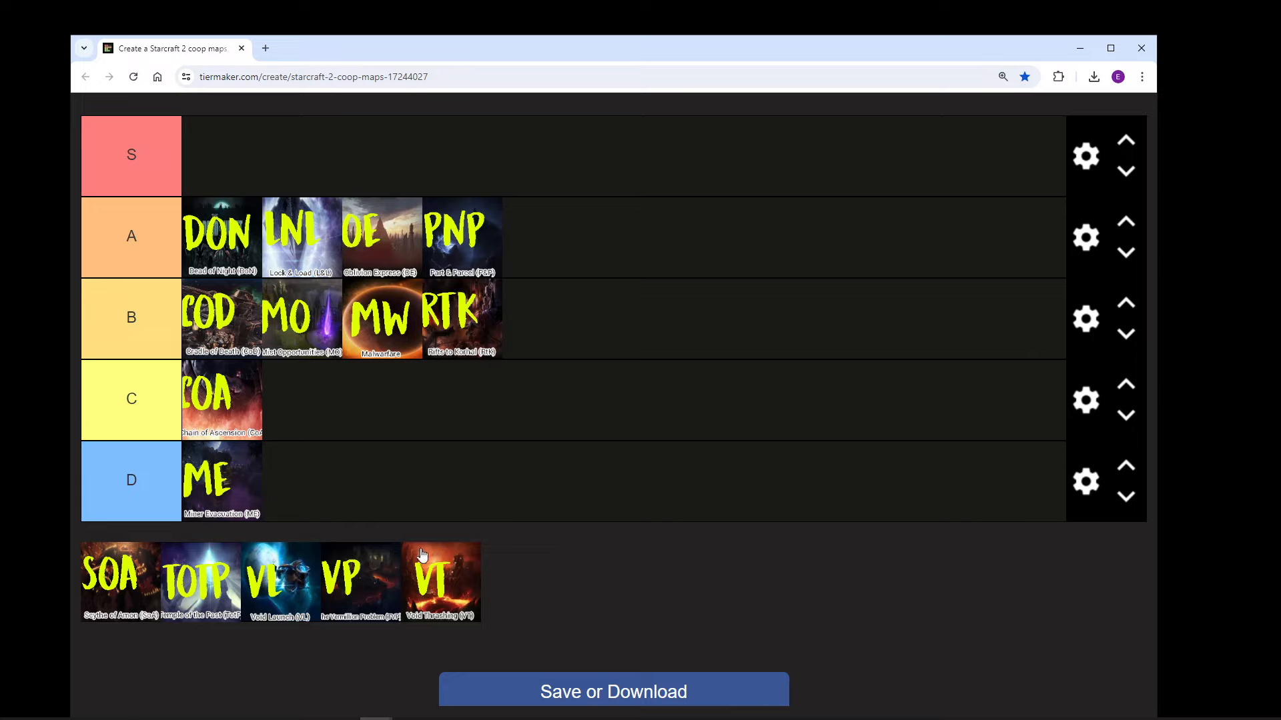
pyautogui.moveTo(124, 593)
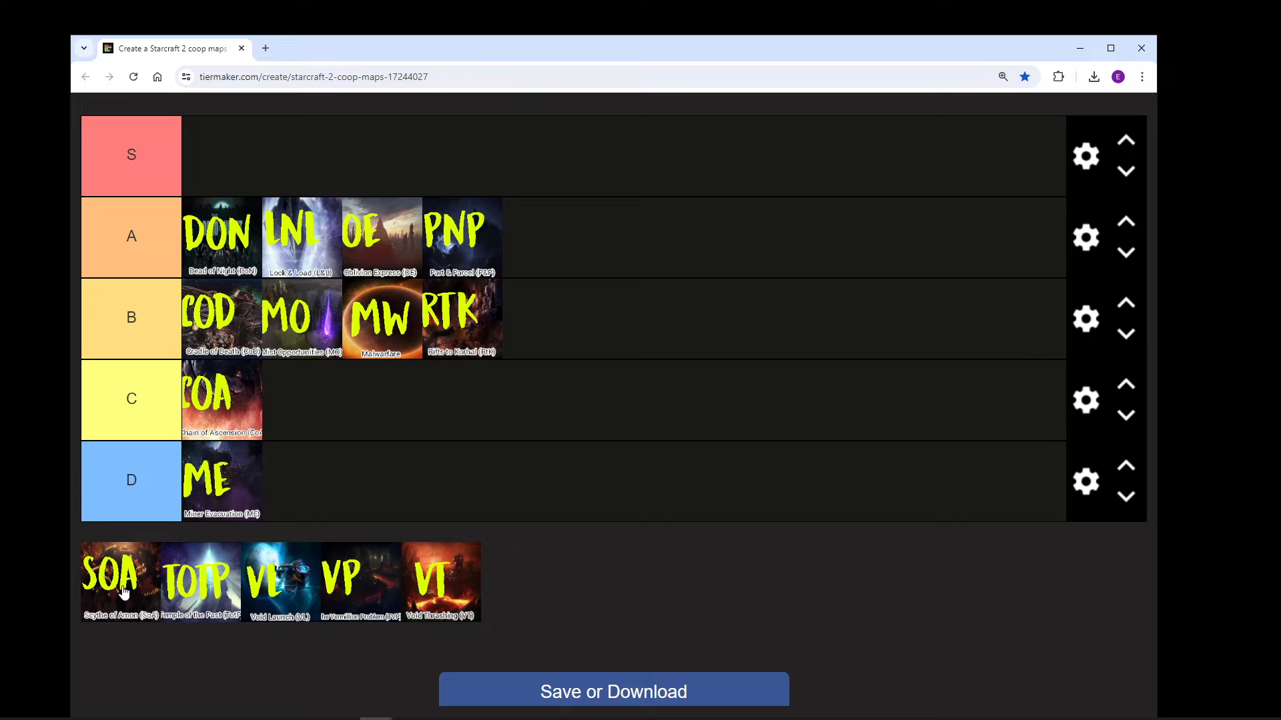
pyautogui.moveTo(109, 607)
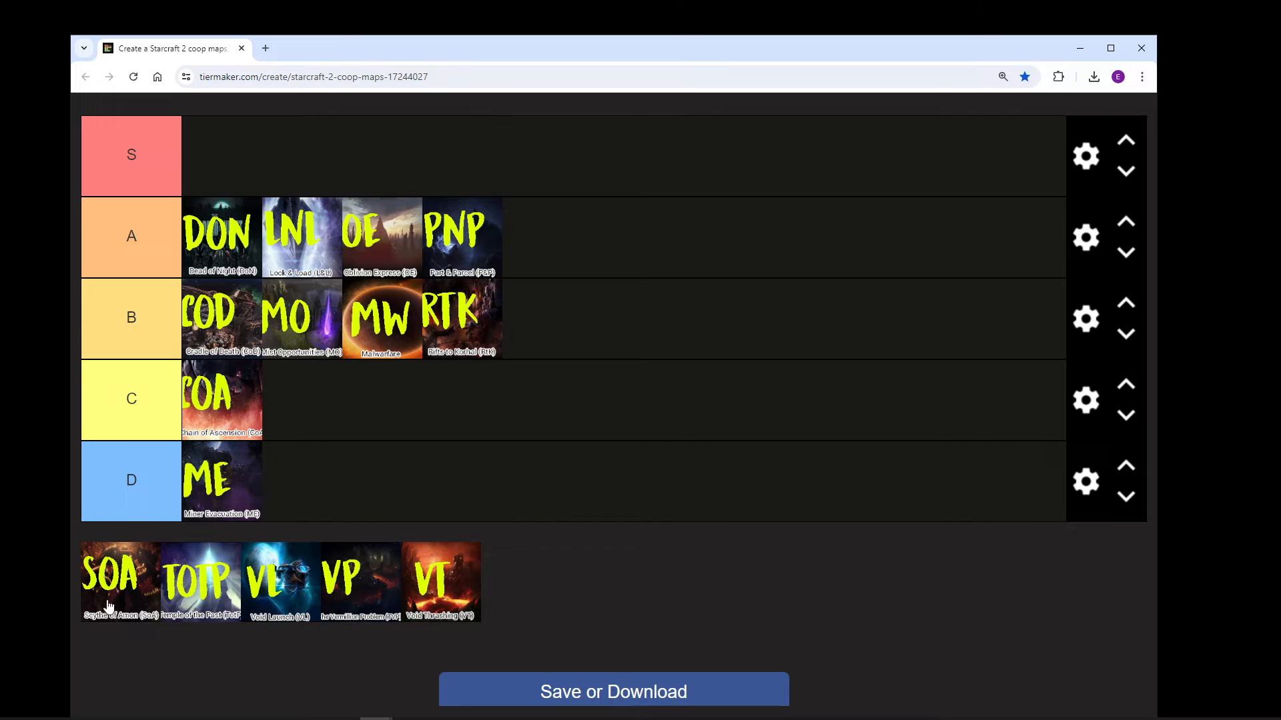
# Step: Rank Scythe of Amon in tier C beside Chain of Ascension
pyautogui.moveTo(111, 581); pyautogui.dragTo(303, 399)
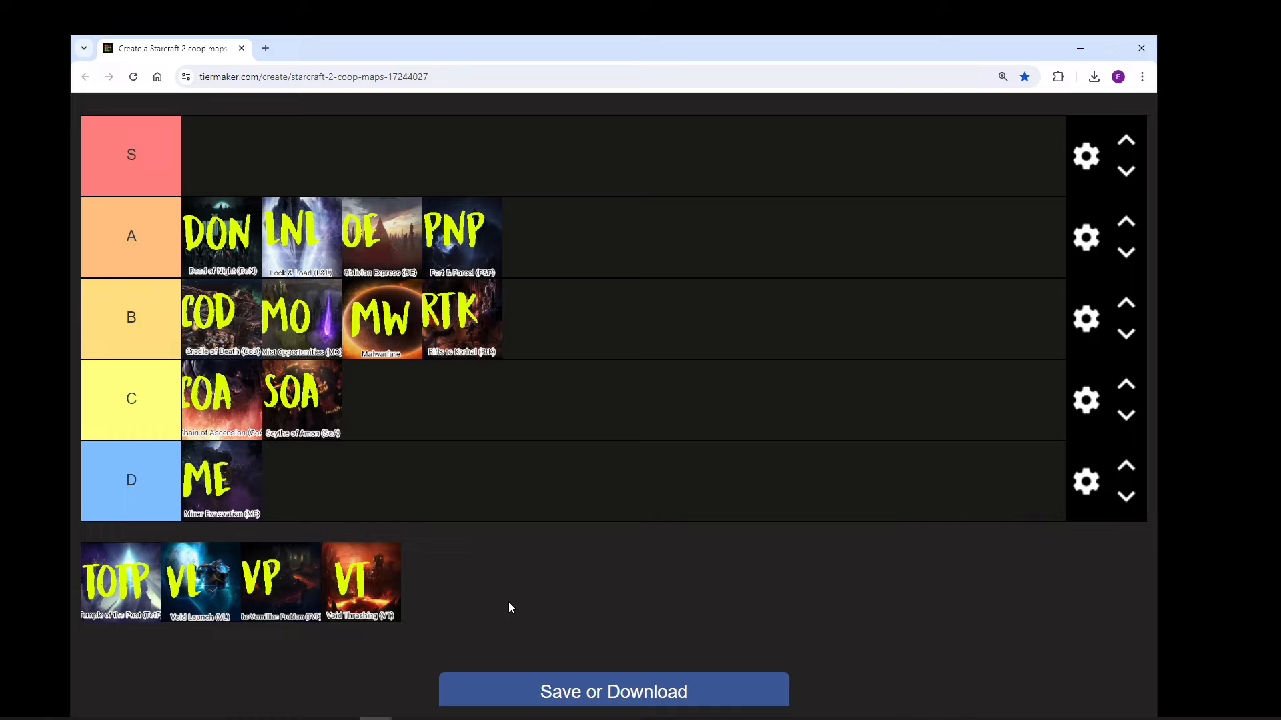
pyautogui.moveTo(505, 560)
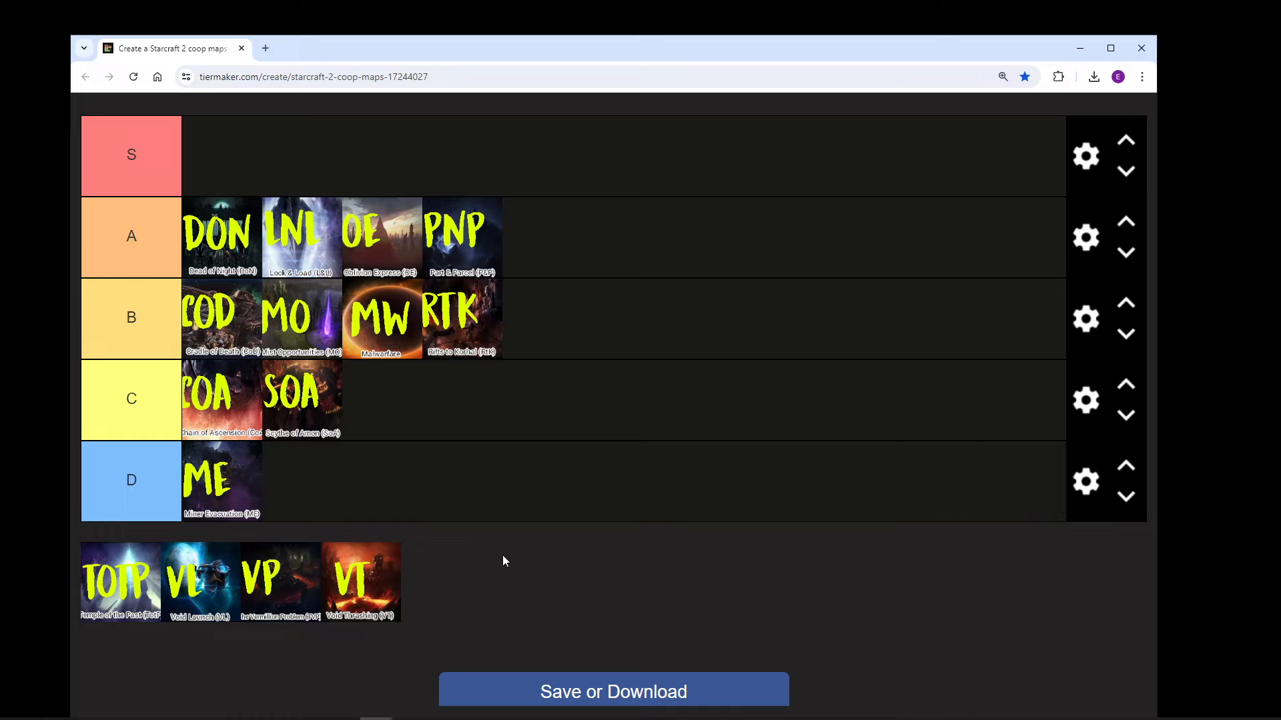
pyautogui.moveTo(172, 648)
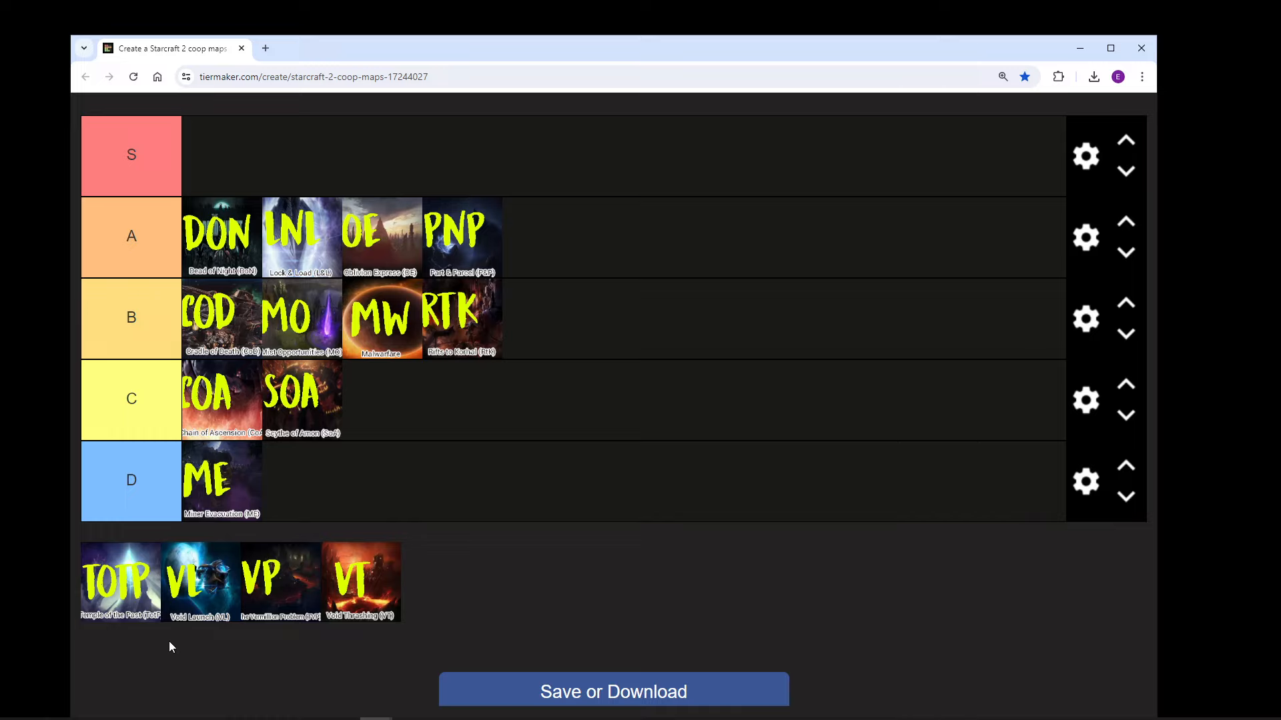
pyautogui.moveTo(206, 607)
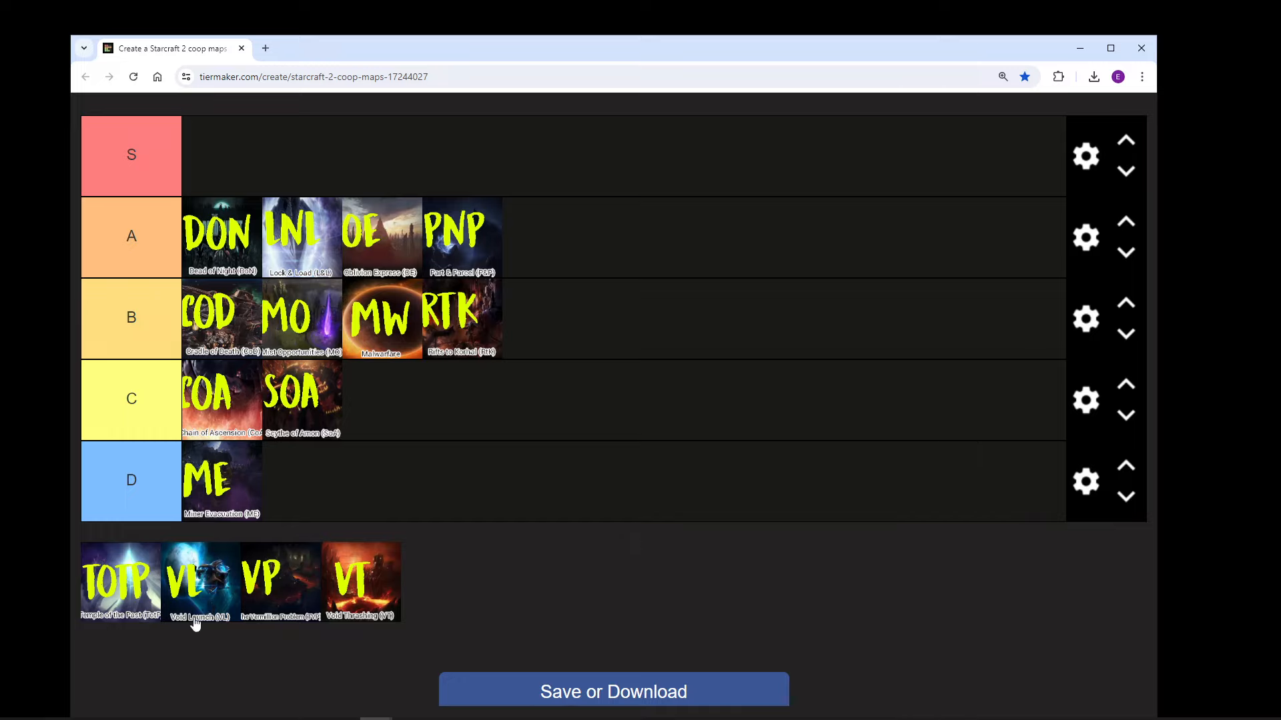
pyautogui.moveTo(136, 599)
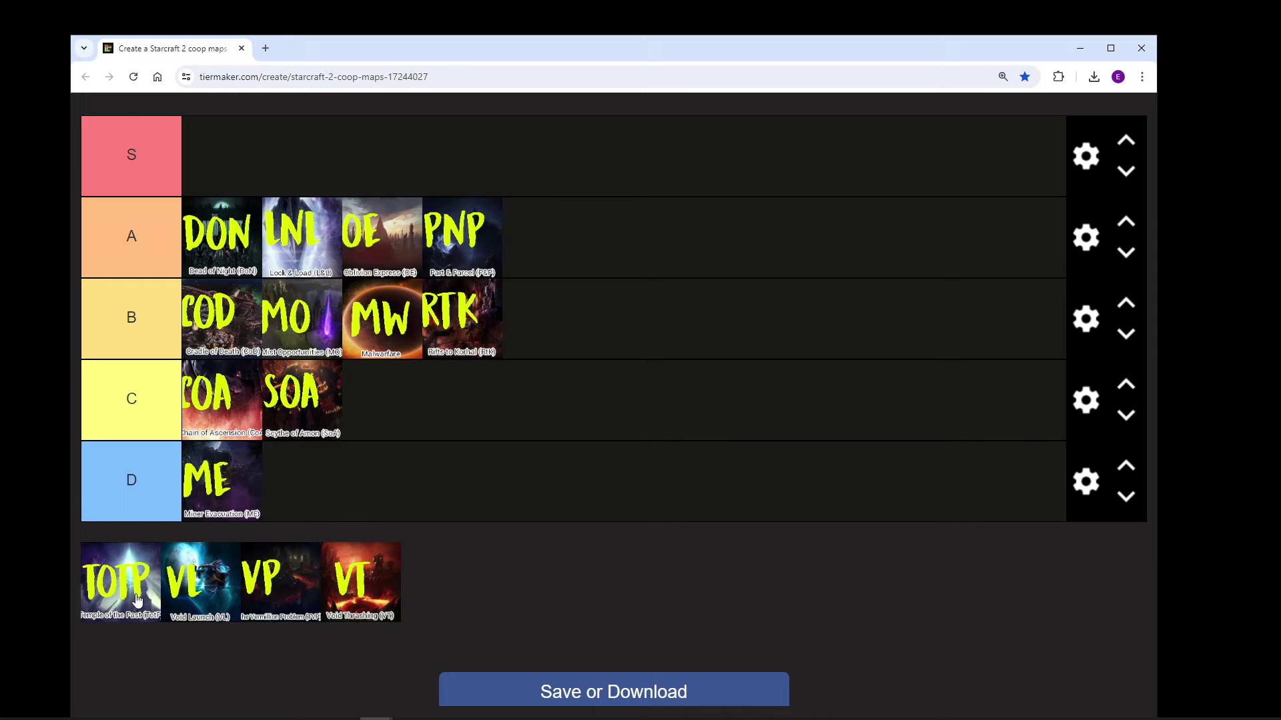
# Step: Rank Temple of the Past as the first entry in tier S
pyautogui.moveTo(120, 580); pyautogui.dragTo(220, 401)
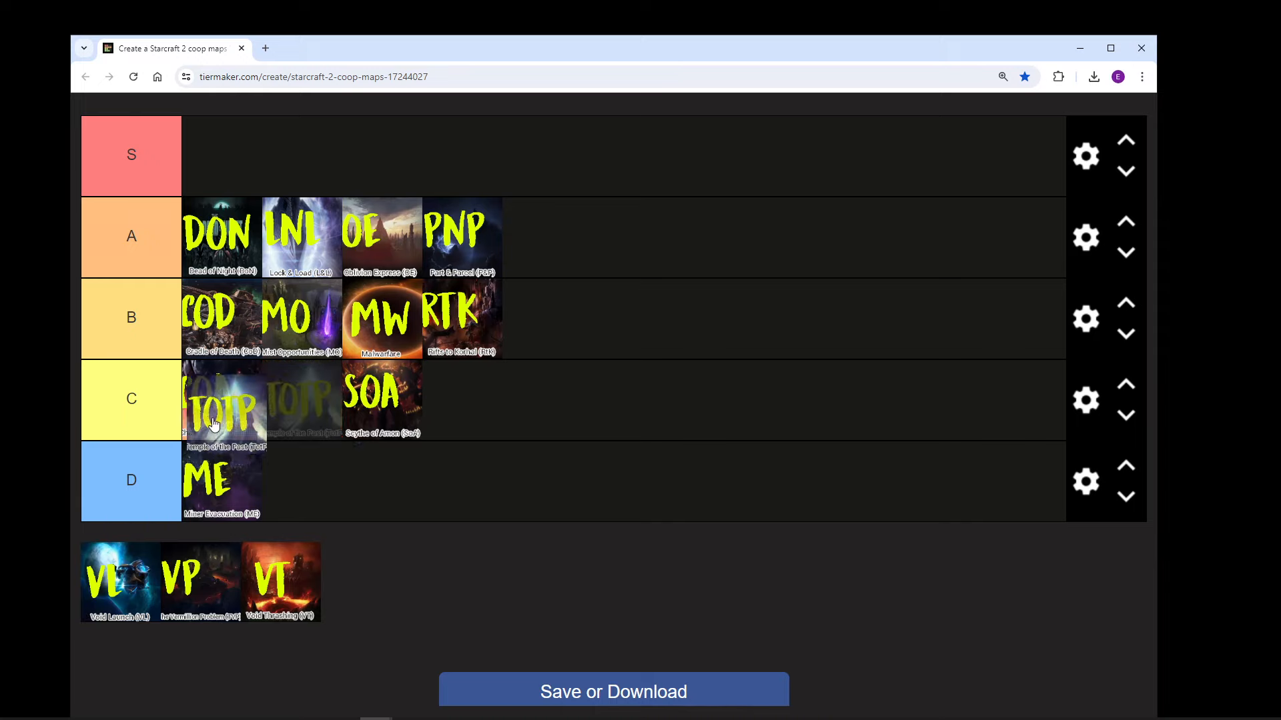
pyautogui.moveTo(222, 401); pyautogui.dragTo(222, 155)
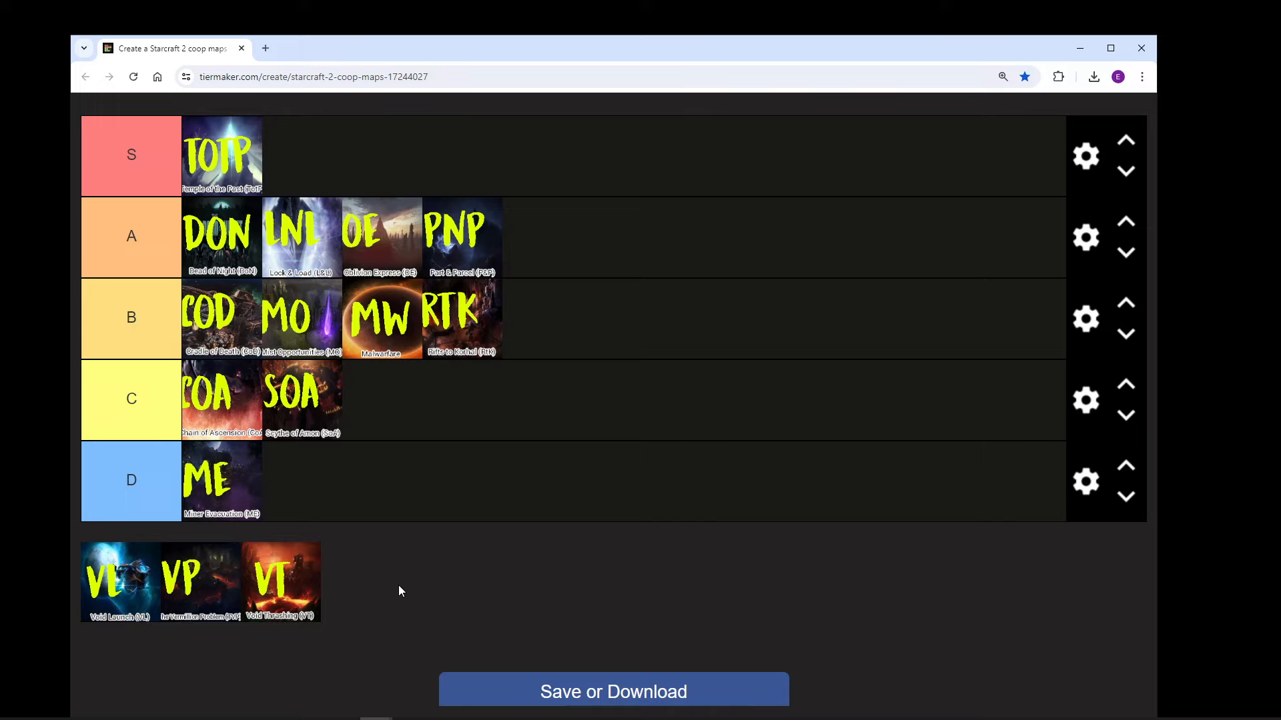
# Step: Rank Void Launch in tier S next to Temple of the Past
pyautogui.moveTo(118, 582); pyautogui.dragTo(158, 481)
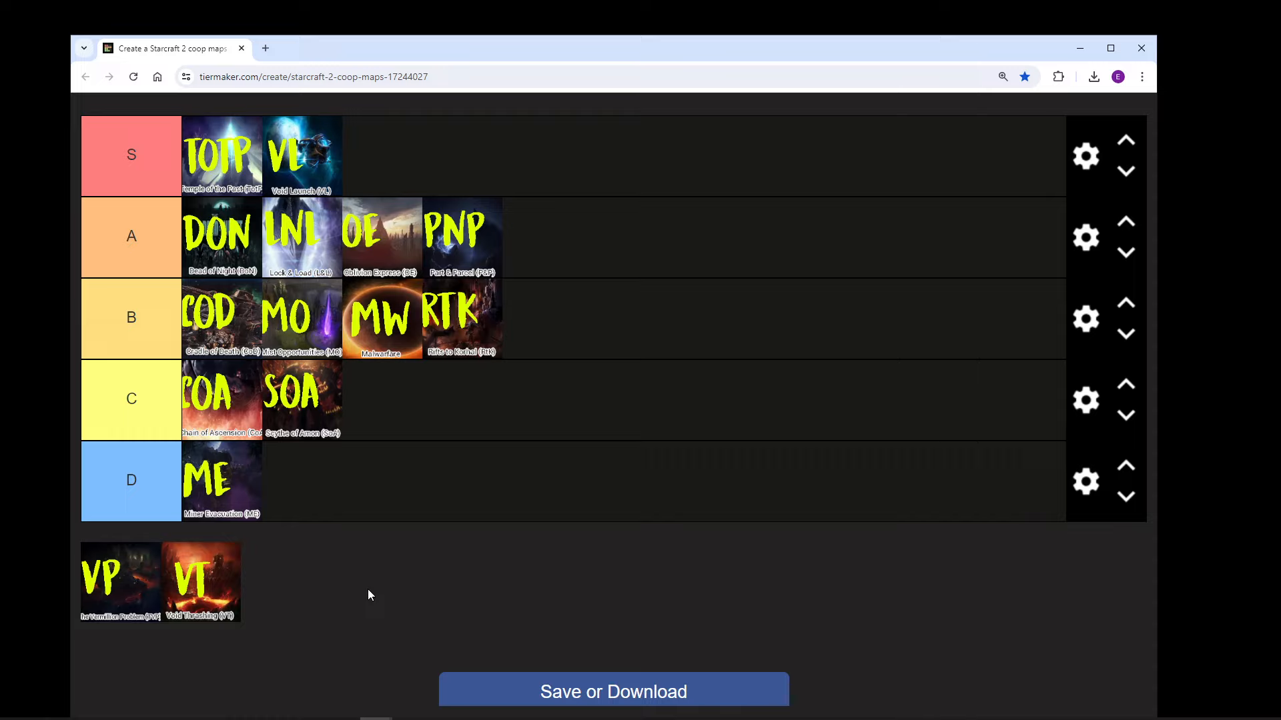
pyautogui.moveTo(474, 630)
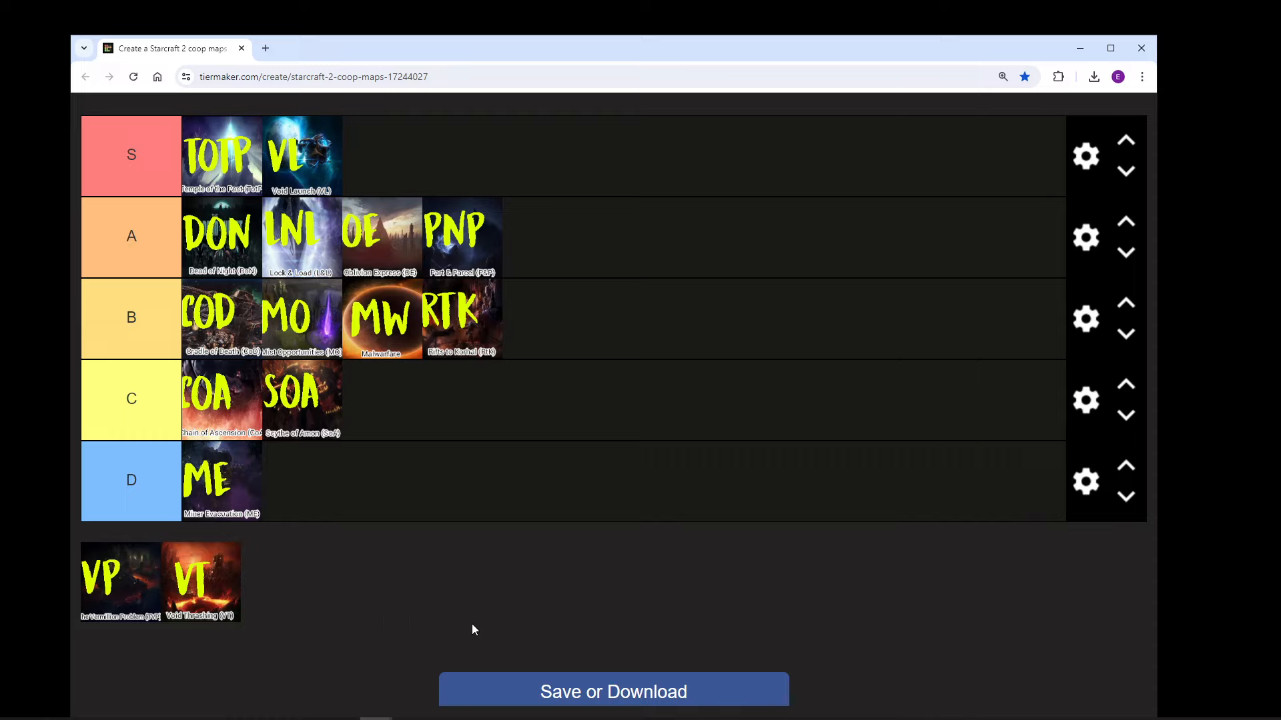
pyautogui.moveTo(103, 607)
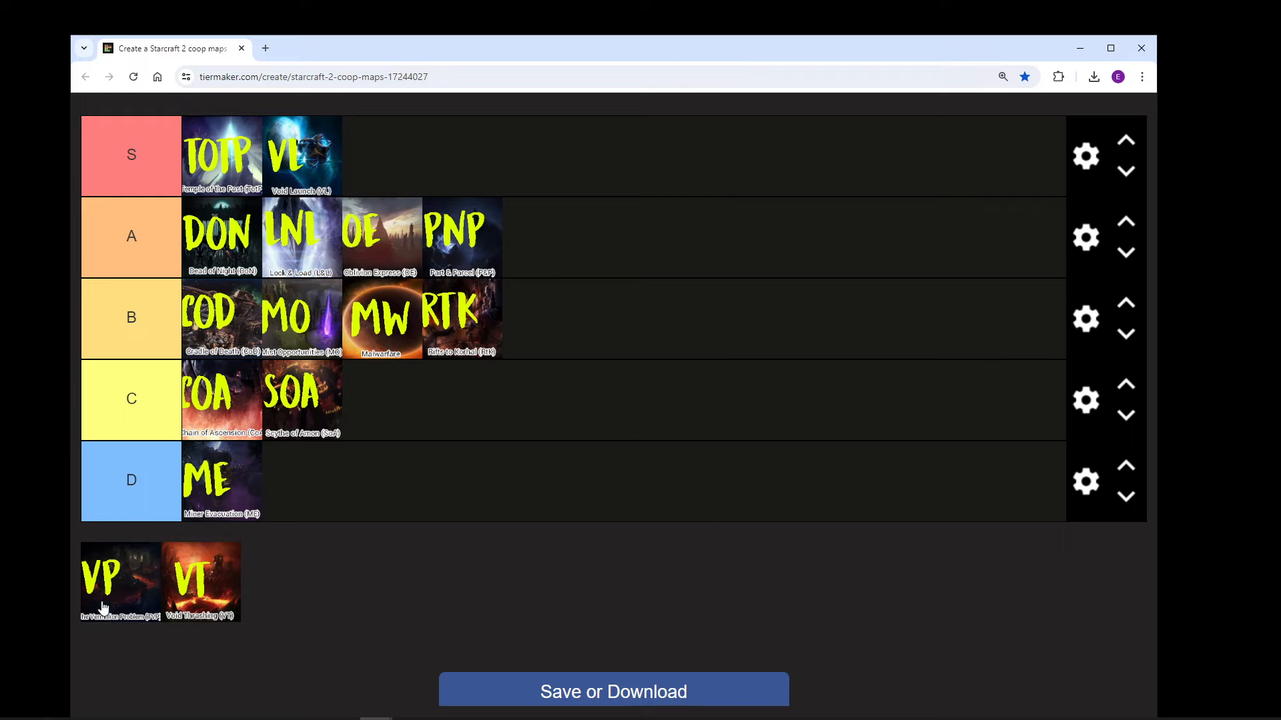
# Step: Rank Vermillion Problem in tier S after Void Launch, leaving only Void Thrashing unsorted
pyautogui.moveTo(102, 574); pyautogui.dragTo(380, 155)
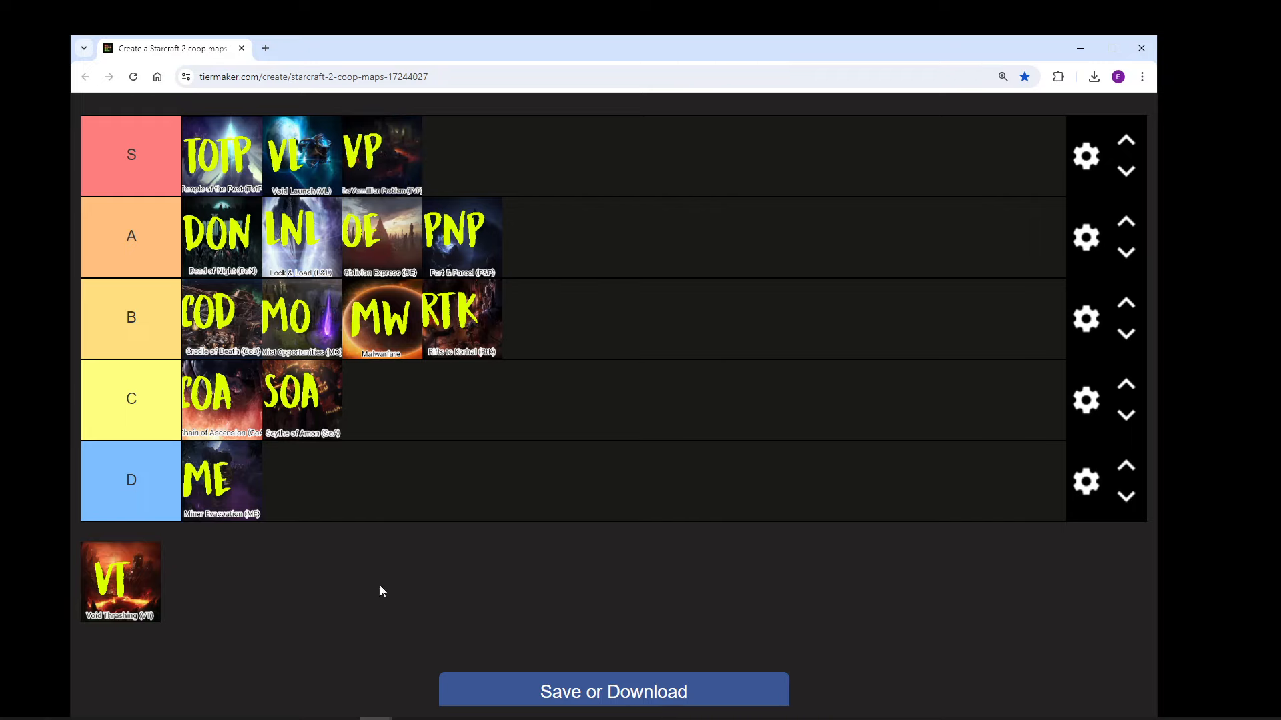
pyautogui.moveTo(331, 611)
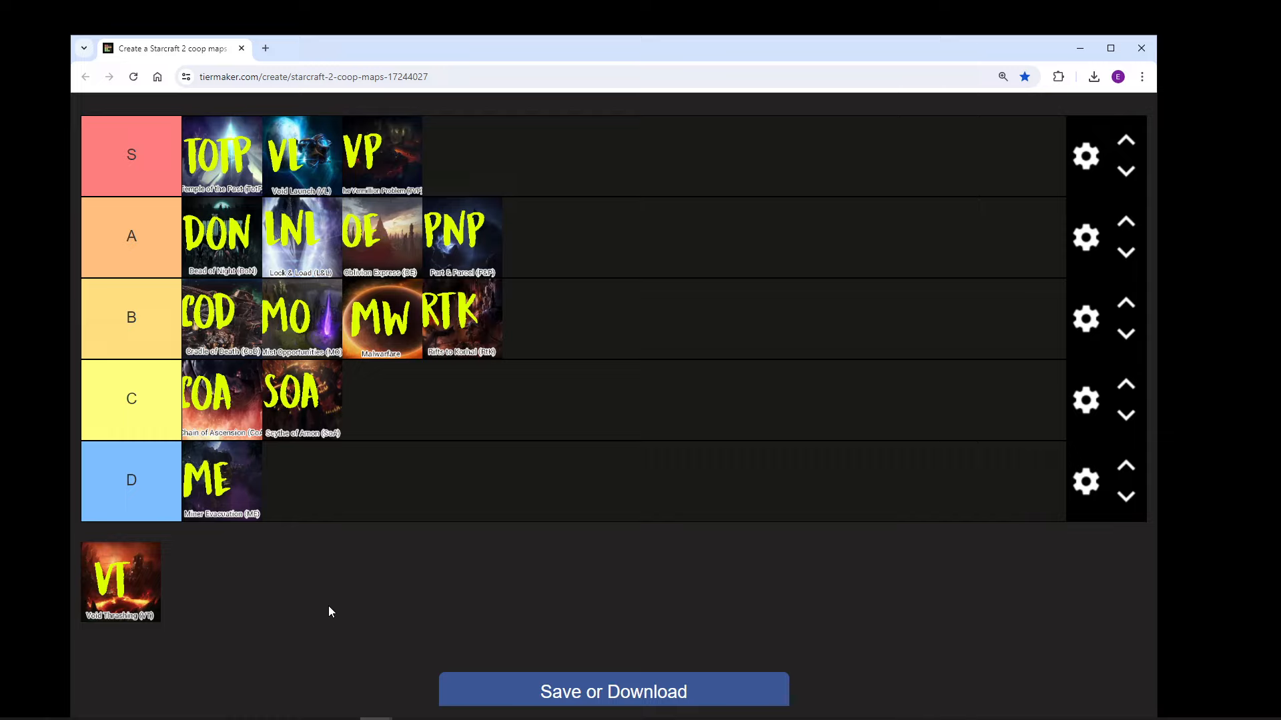
pyautogui.moveTo(333, 587)
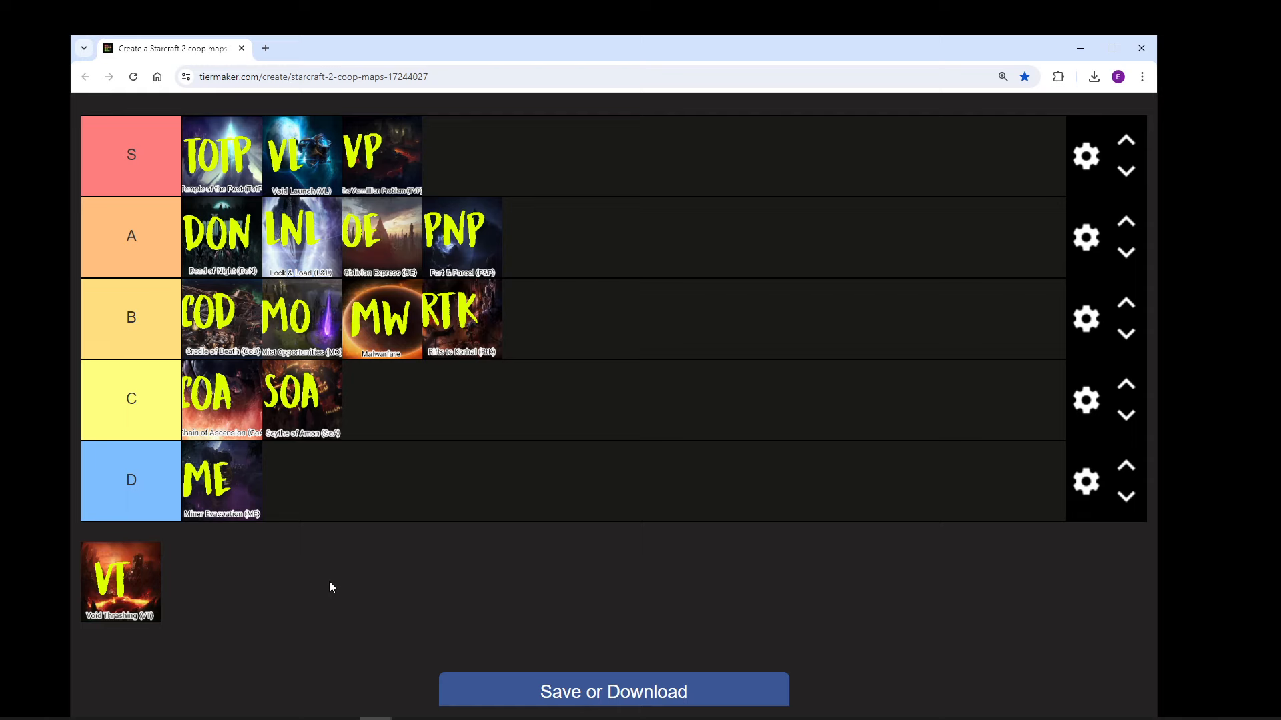
# Step: Place the final Void Thrashing tile into the S tier after VP, emptying the pool
pyautogui.moveTo(120, 580); pyautogui.dragTo(461, 155)
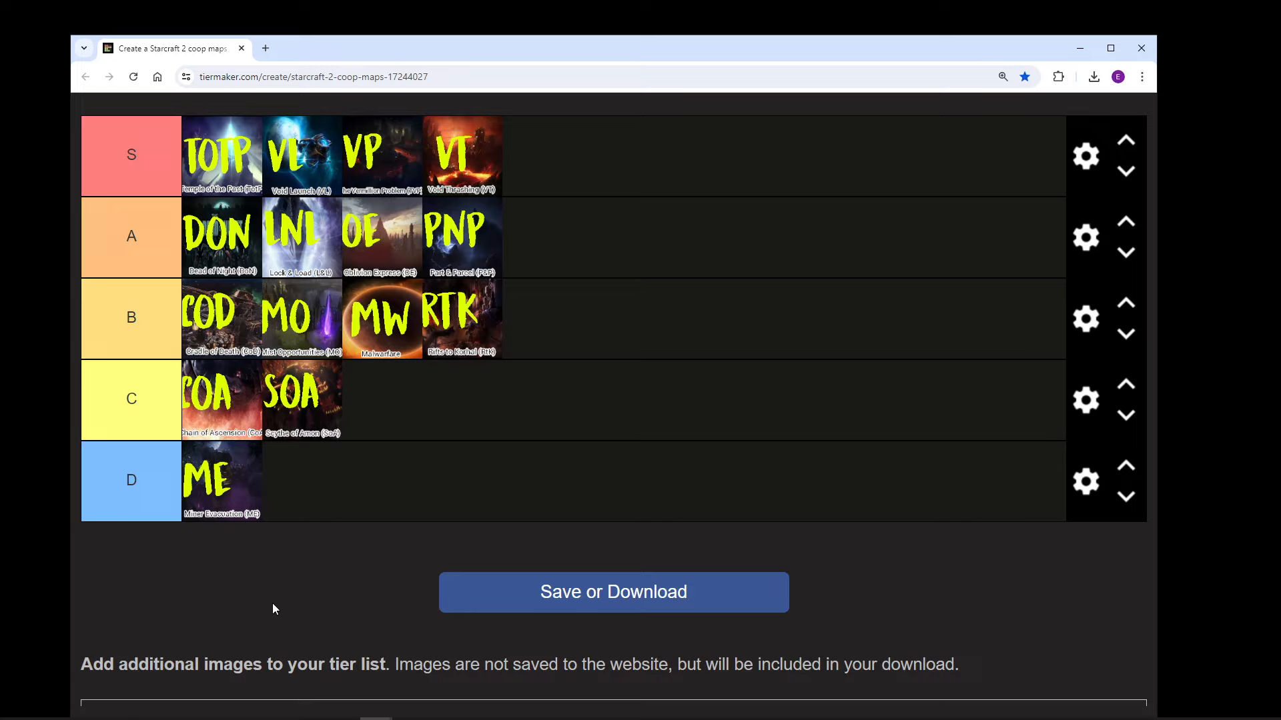
pyautogui.moveTo(934, 580)
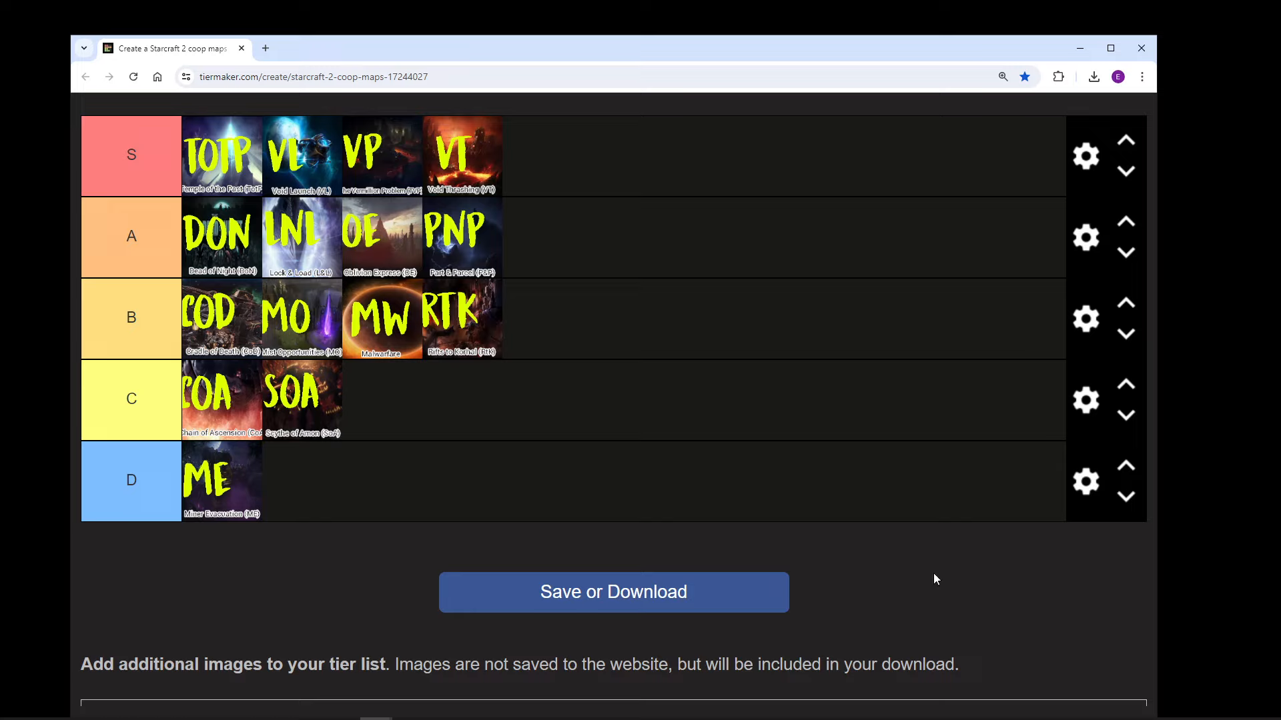
pyautogui.moveTo(990, 593)
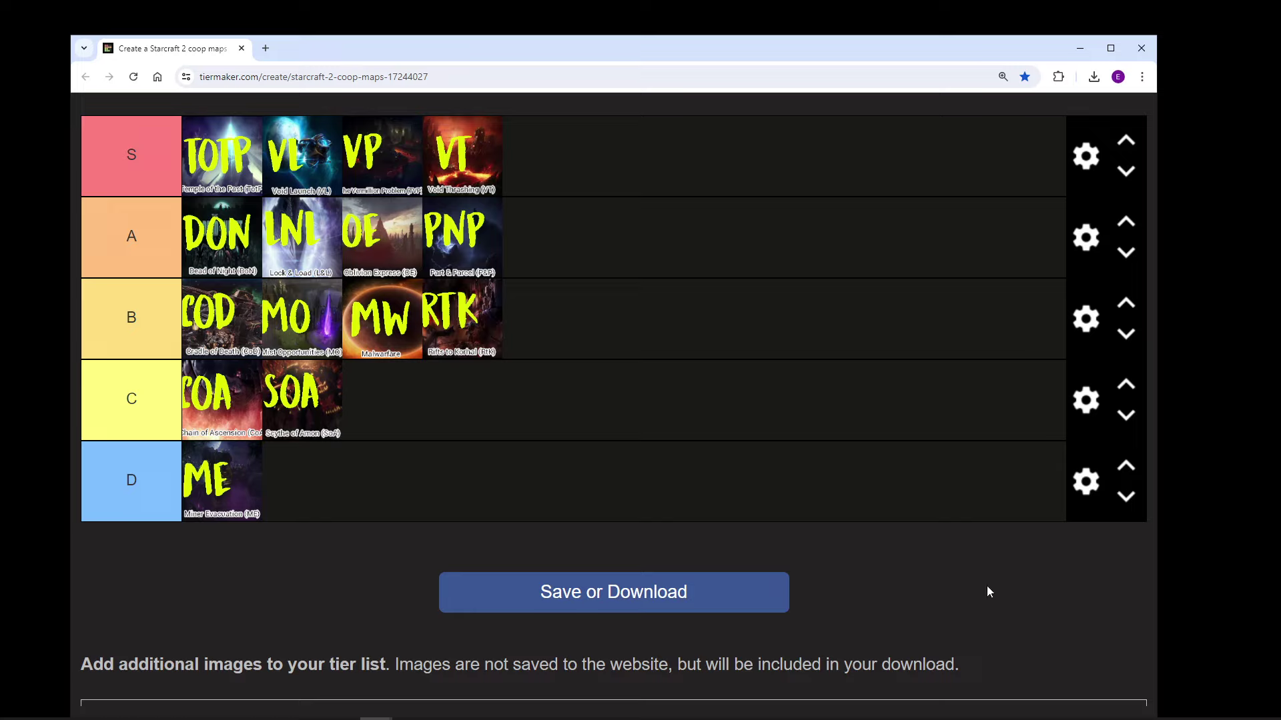